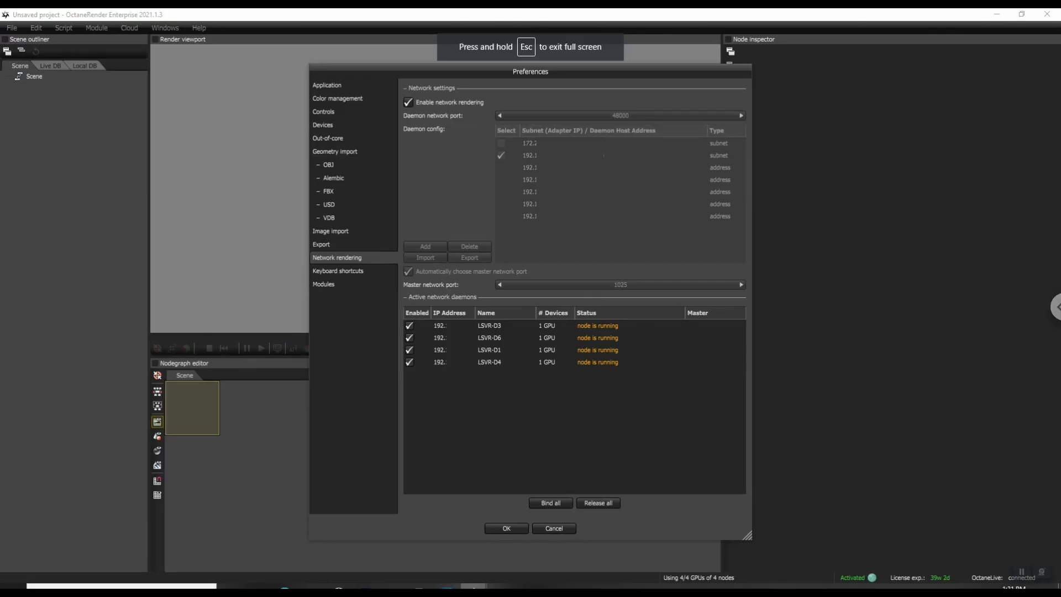
Filter the OTOY downloads archive to Windows releases of version 2021.1.3
left_click(506, 528)
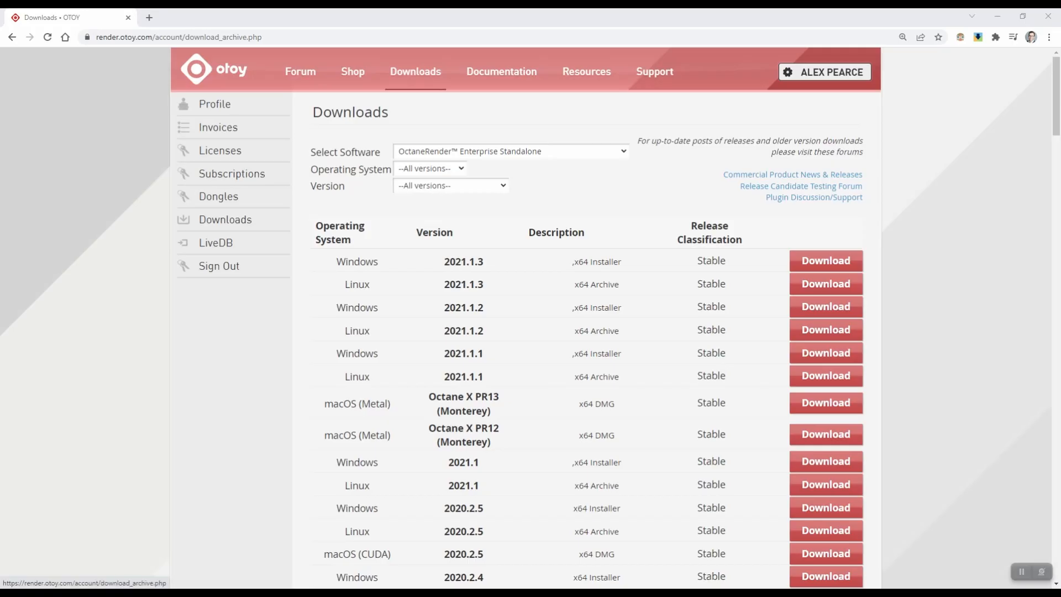
left_click(510, 151)
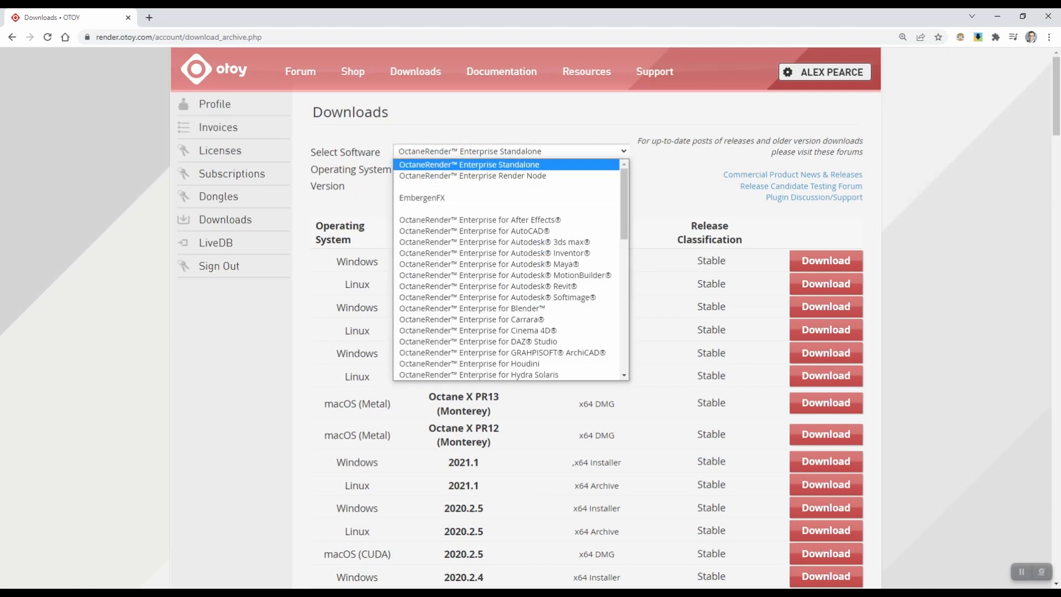
left_click(430, 168)
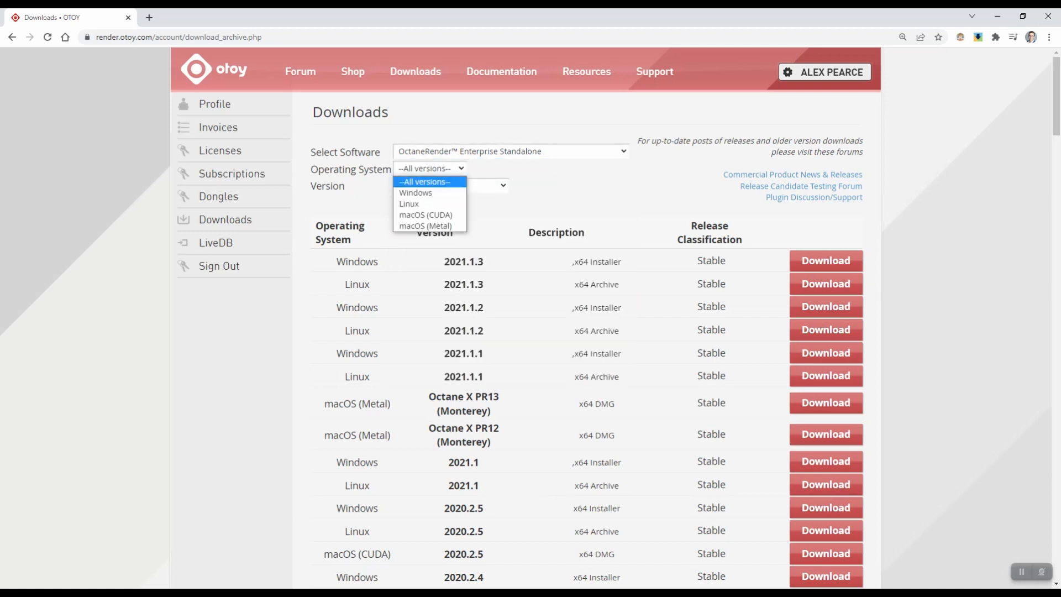
left_click(415, 192)
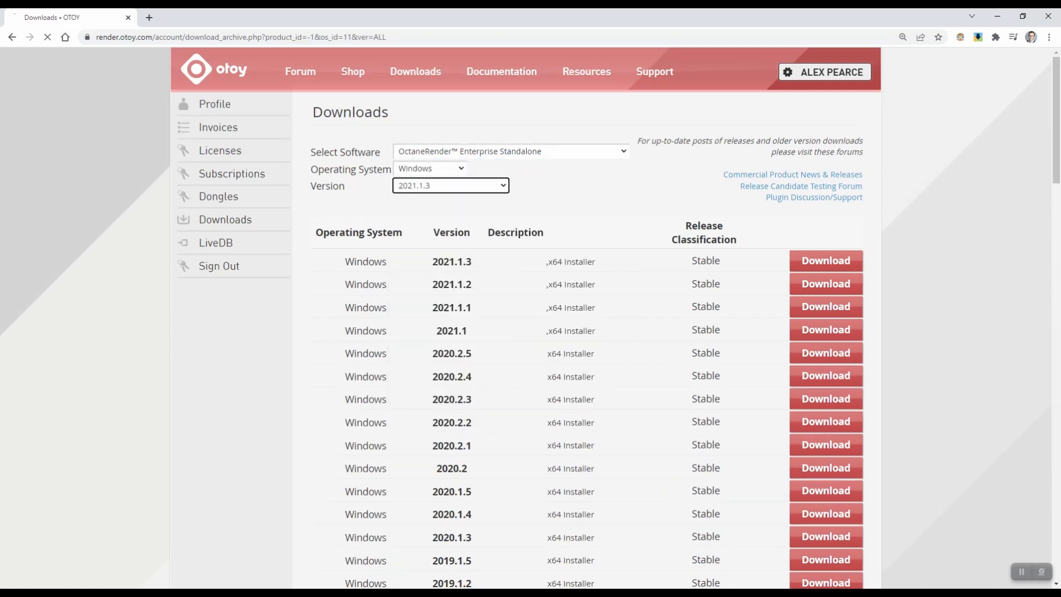
left_click(450, 186)
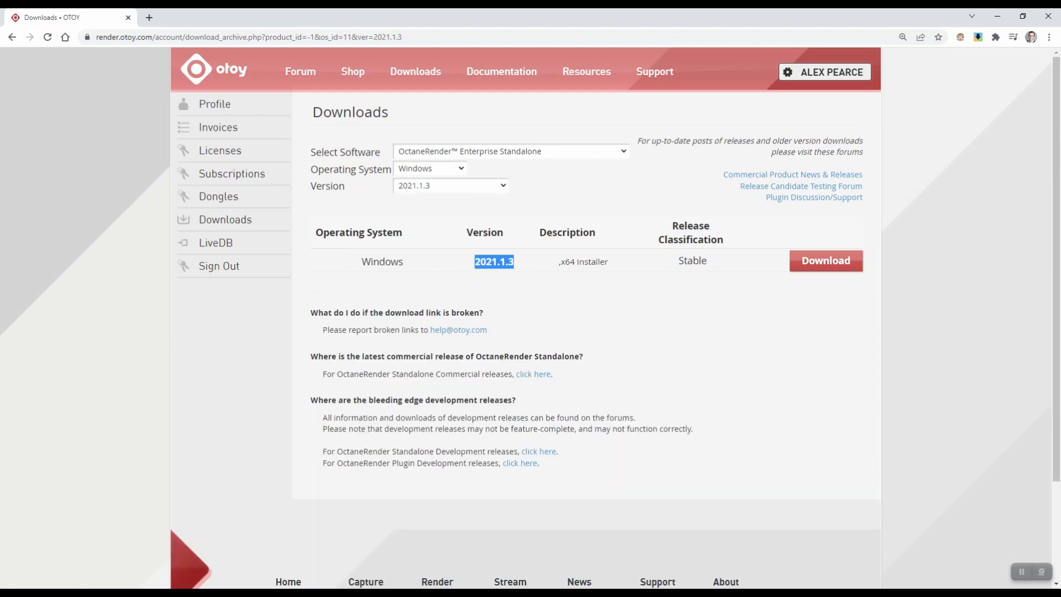
Download the 2021.1.3 standalone installer and the Enterprise Render Node installer
left_click(510, 151)
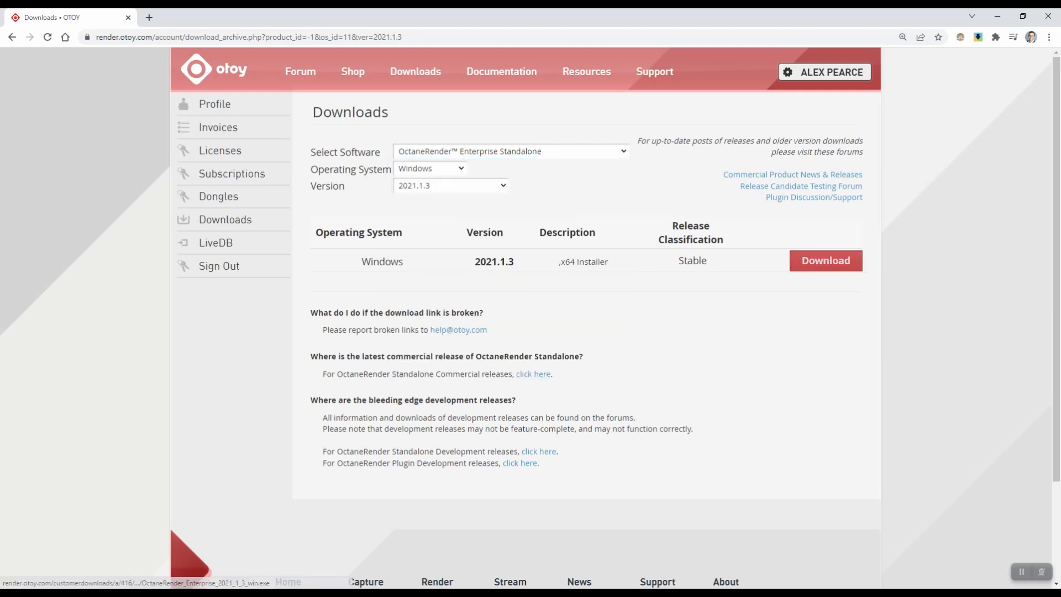
left_click(509, 151)
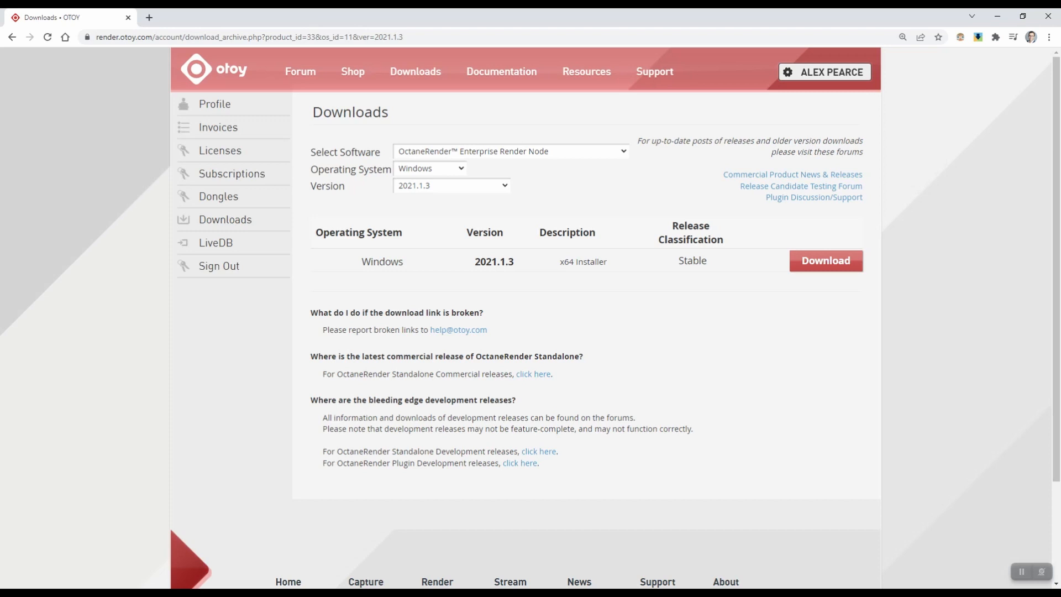
double_click(494, 261)
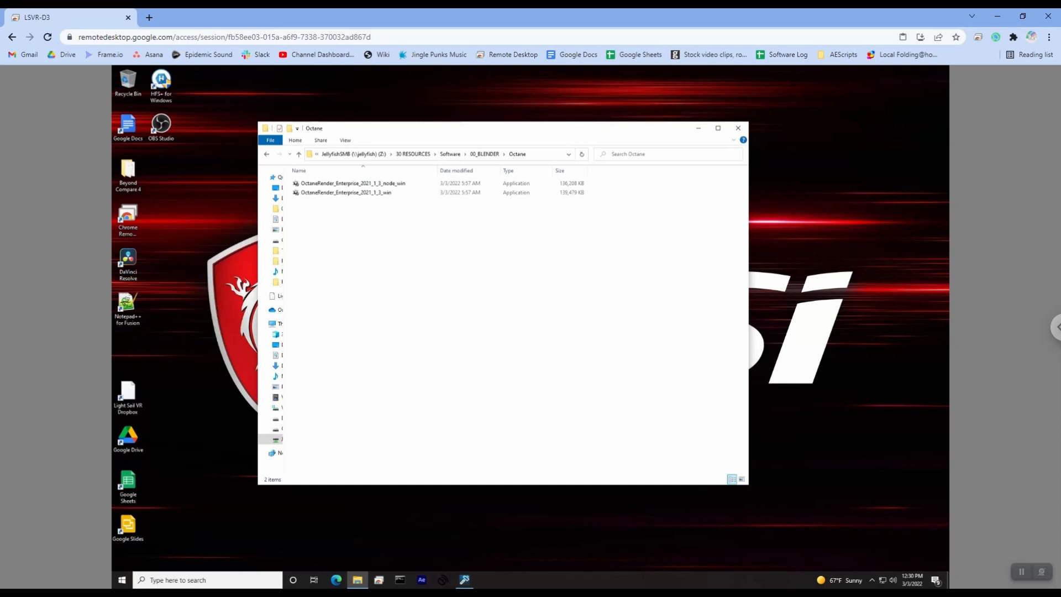
Run the Render Node 2021.1.3 installer, approve UAC, and install to the default folder
double_click(354, 183)
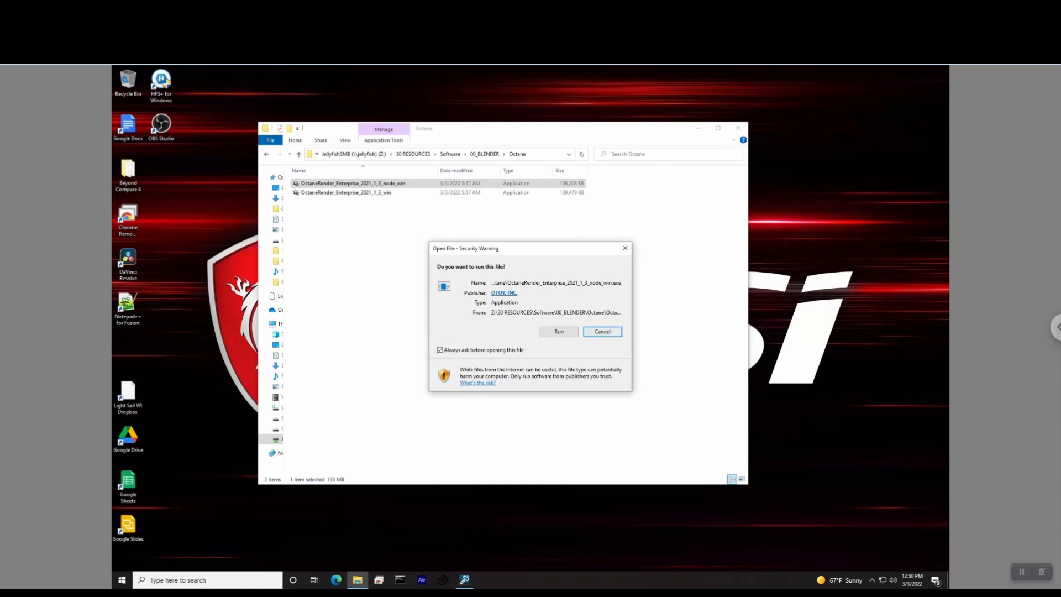
left_click(558, 331)
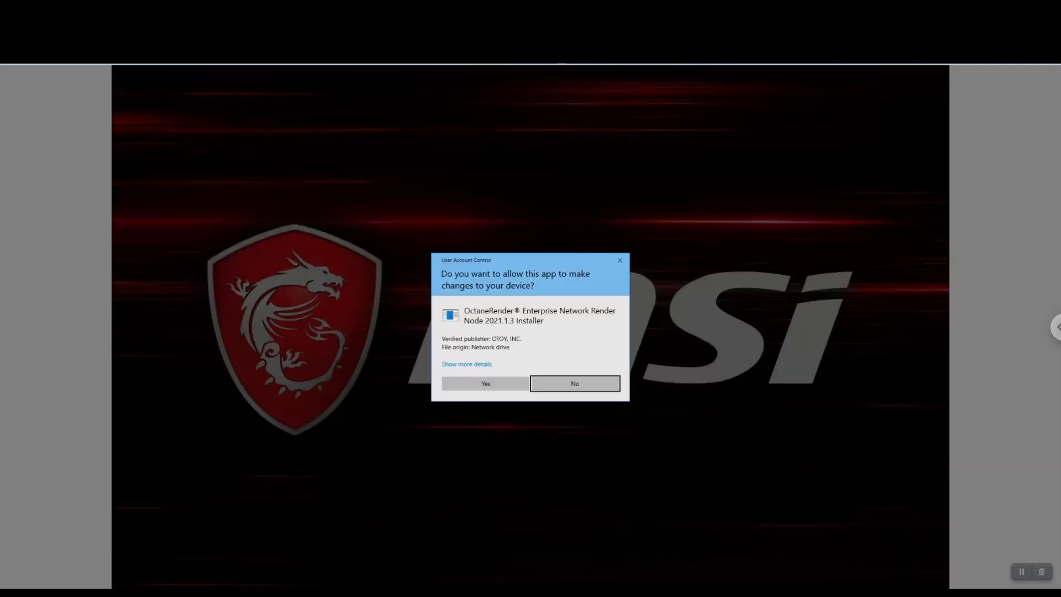
left_click(573, 383)
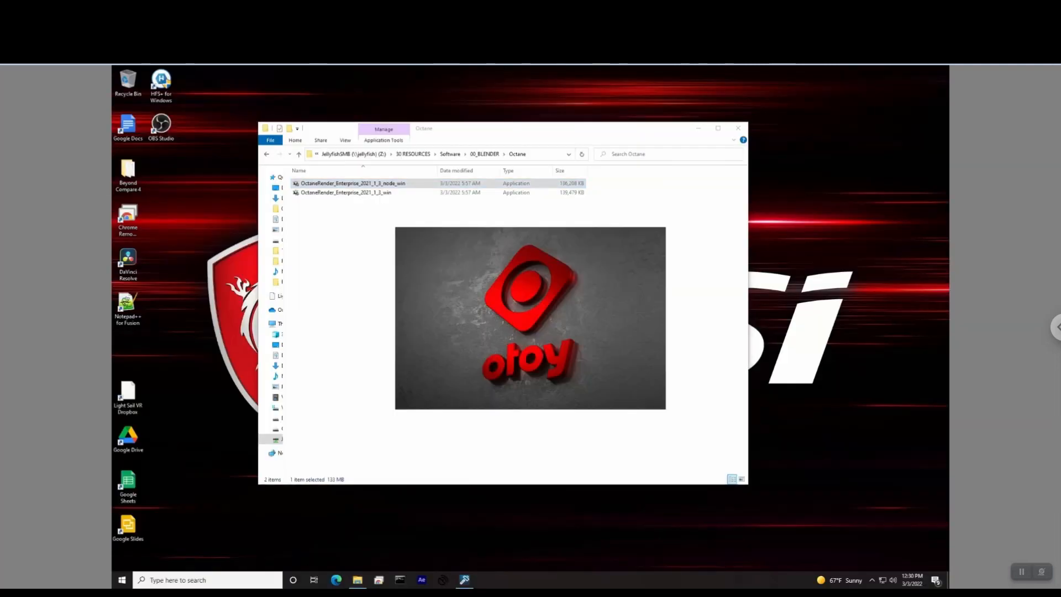
double_click(352, 184)
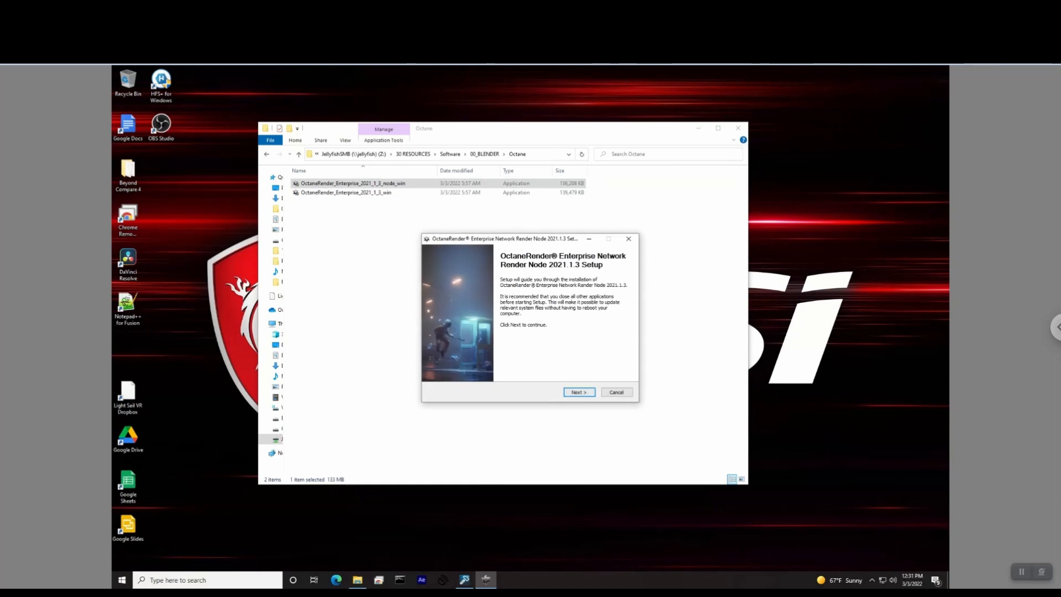
left_click(578, 392)
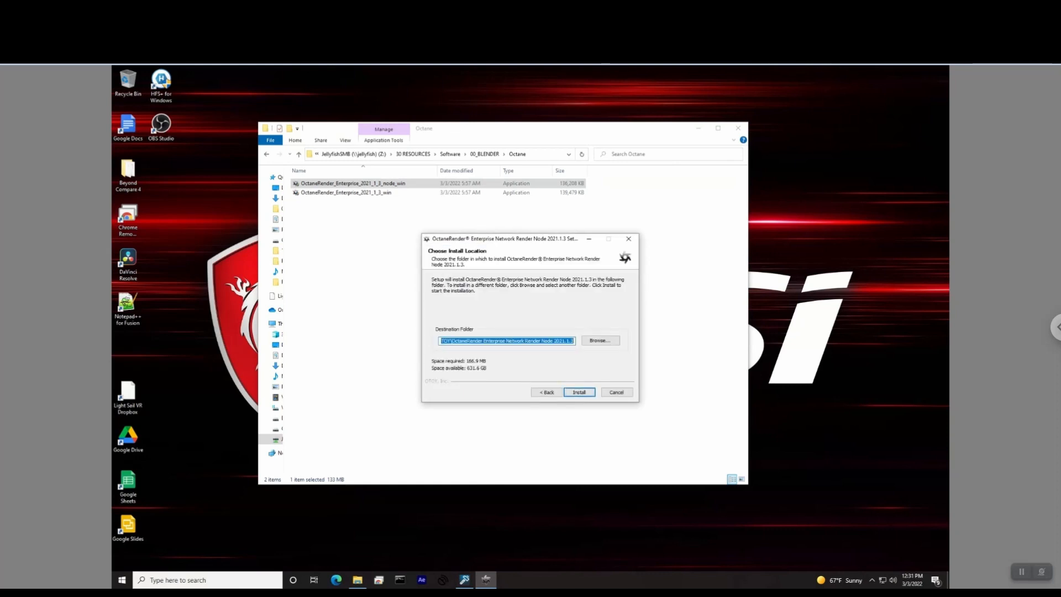
left_click(616, 391)
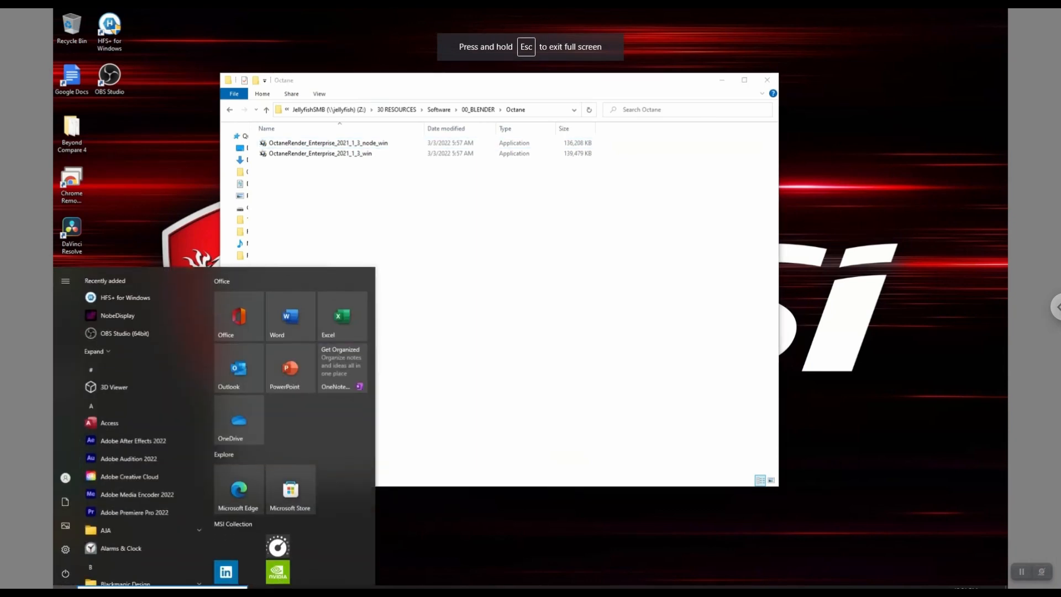
Search Start for 'octane' and launch Install Octane 2021.1.3 Daemon
type("octane")
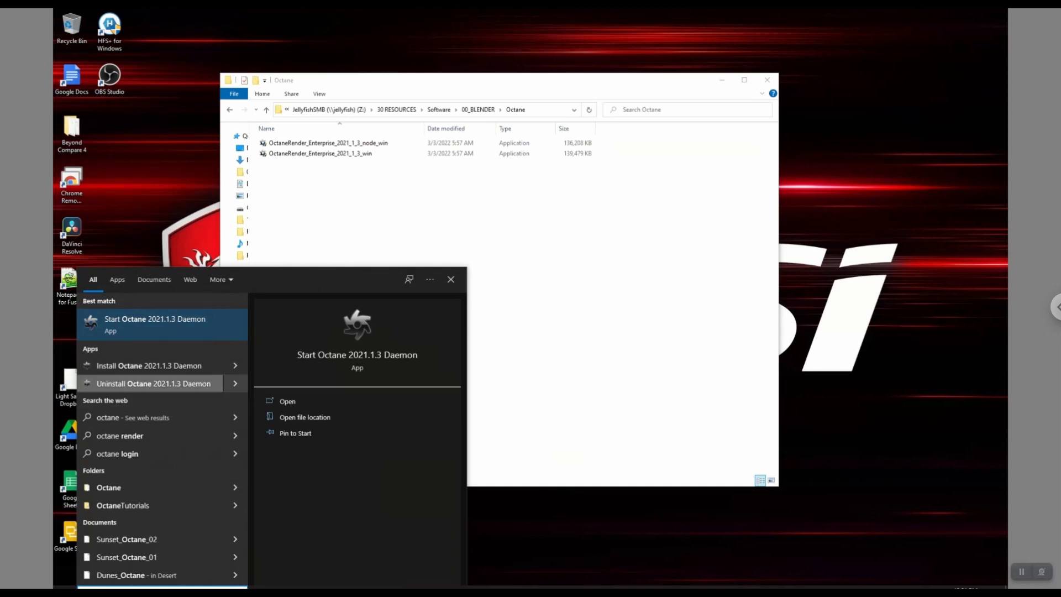
mouse_move(161, 366)
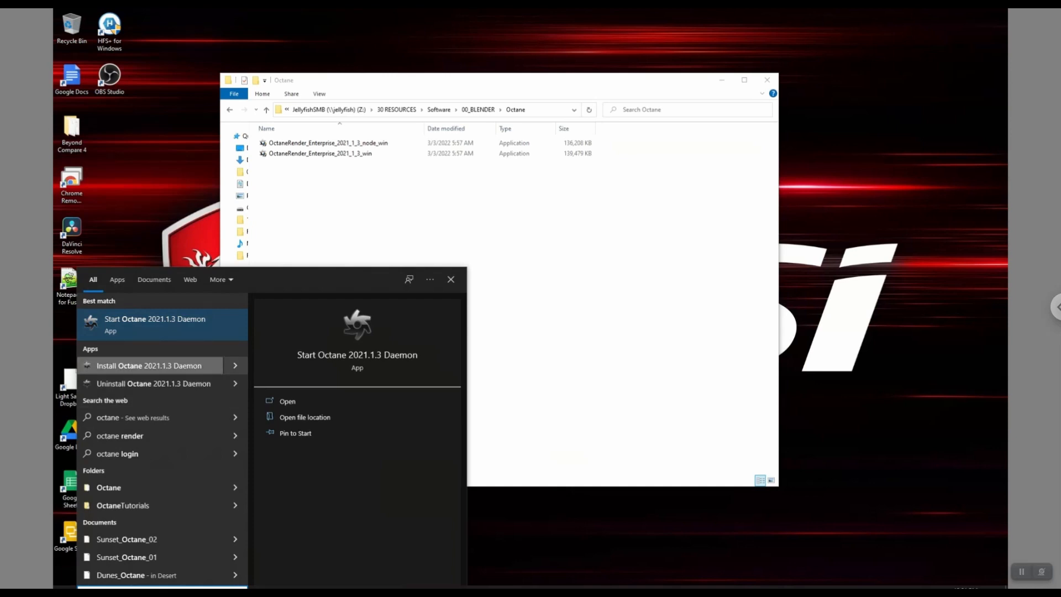
left_click(150, 365)
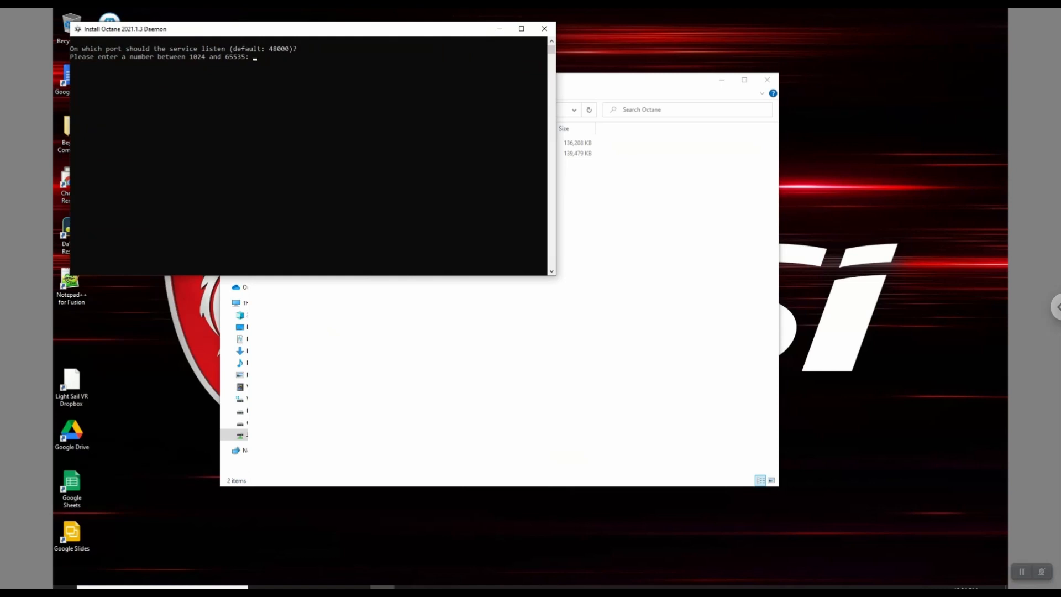
Enter port 48000, all GPUs, no out-of-core textures, and confirm with y
type("48000")
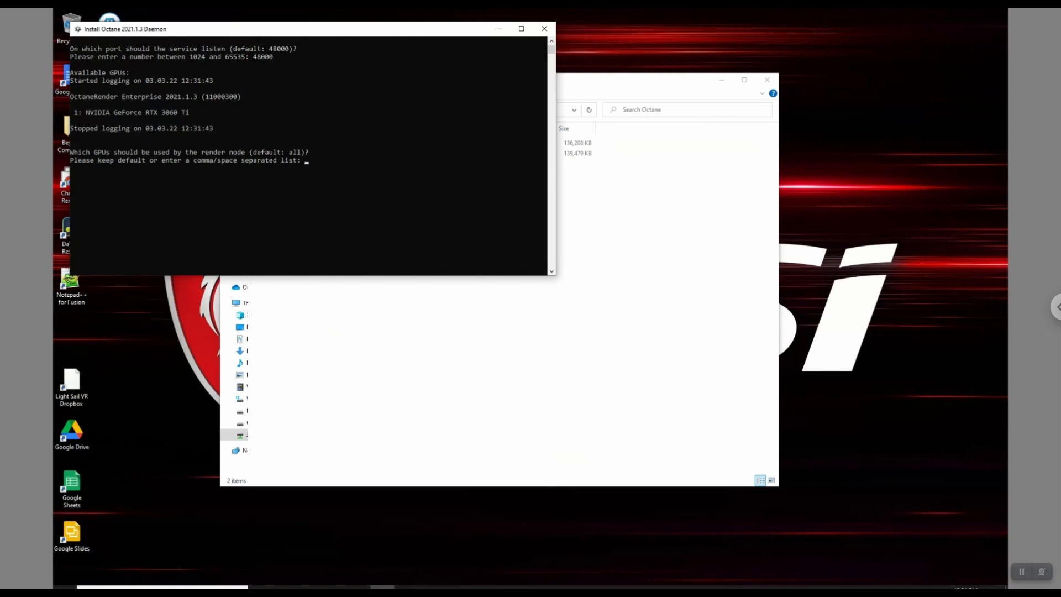
type("all")
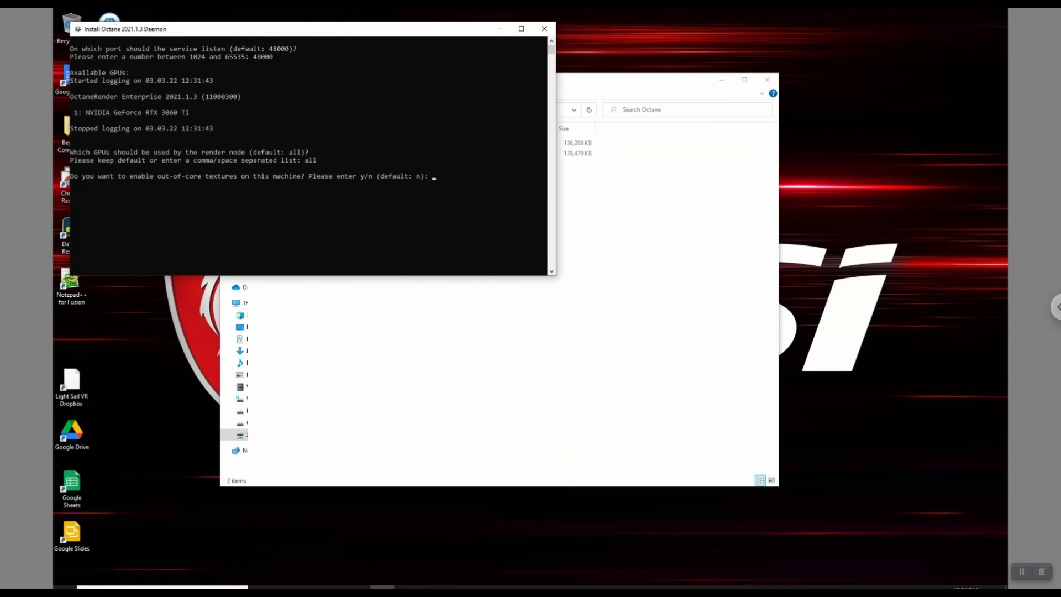
type("n")
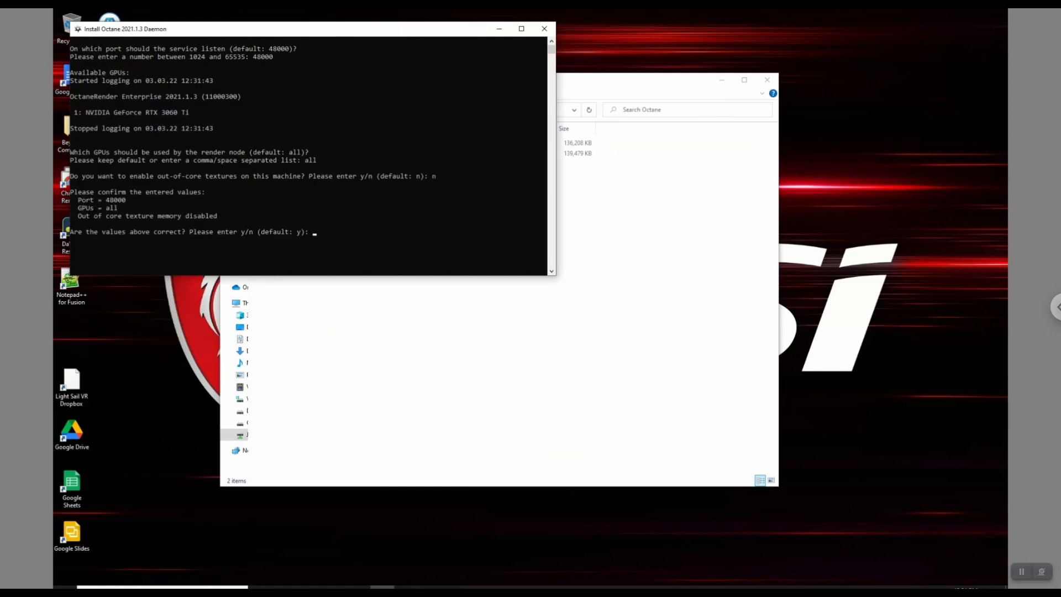
type("y")
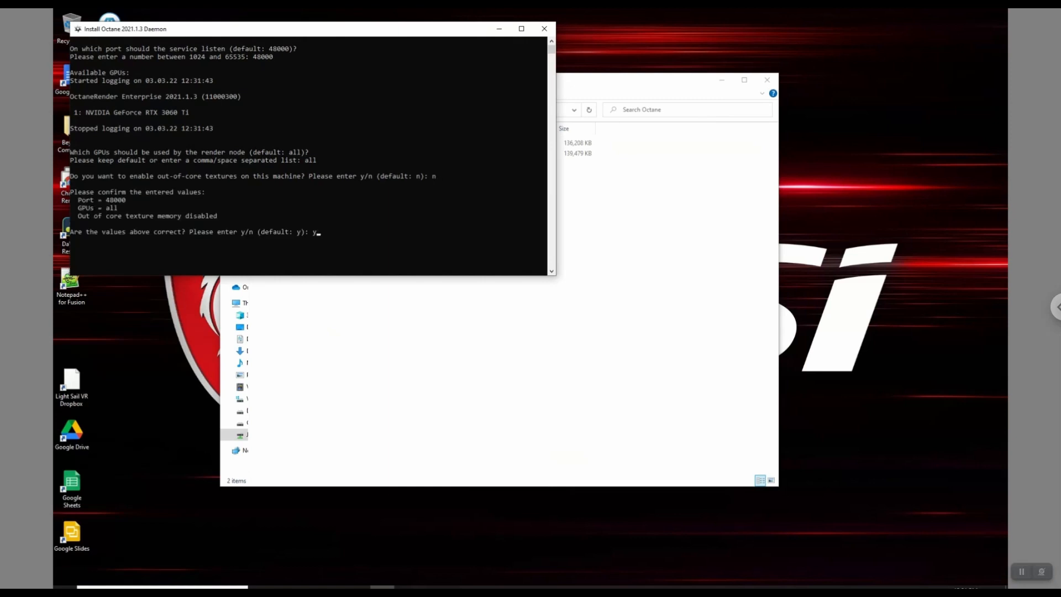
key("enter")
type("octan")
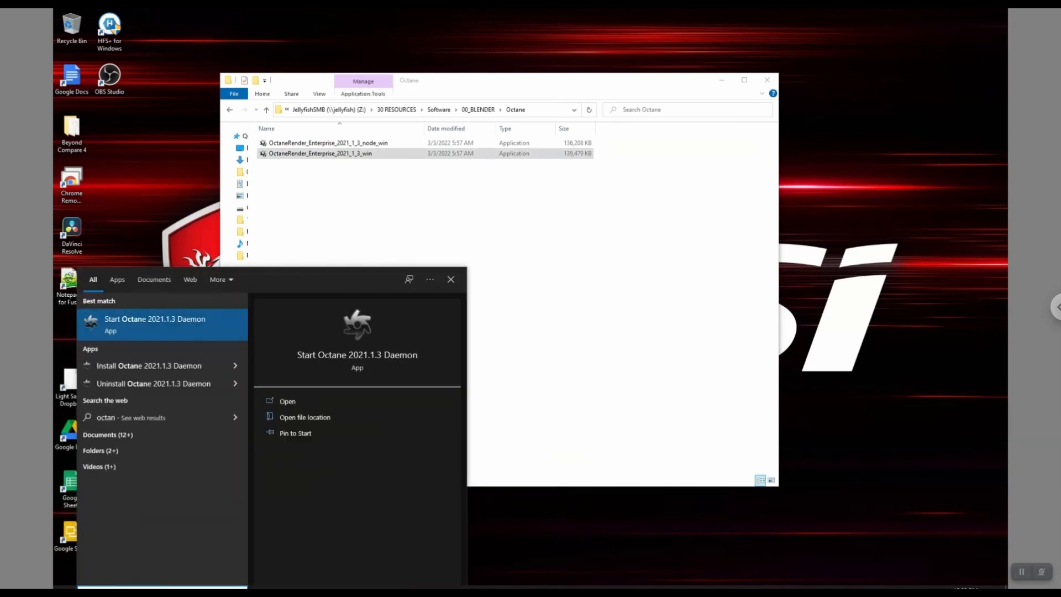
Launch Start Octane 2021.1.3 Daemon and allow it through the Windows firewall
left_click(154, 325)
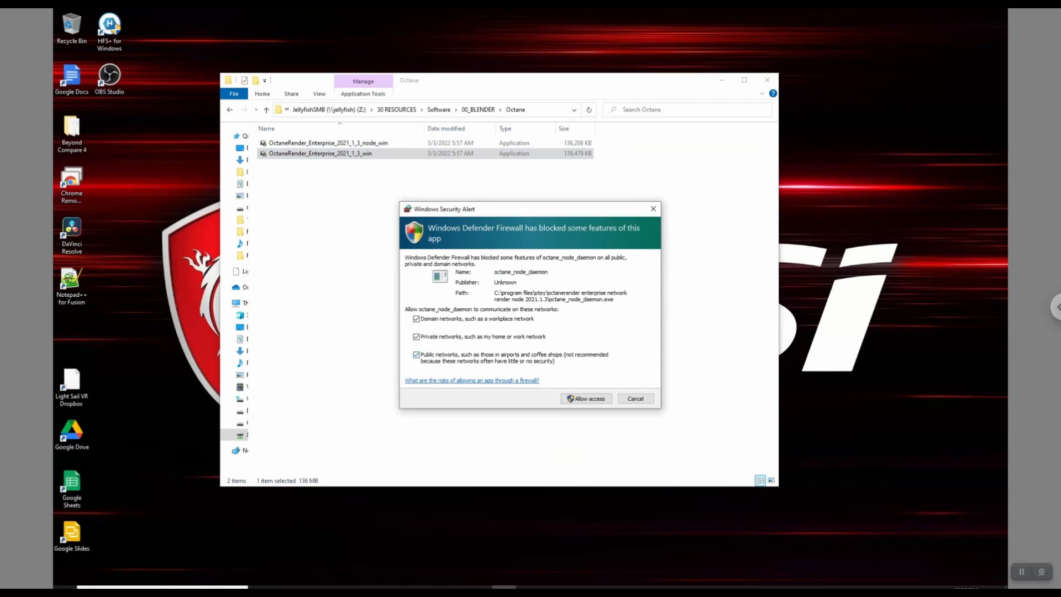
left_click(586, 398)
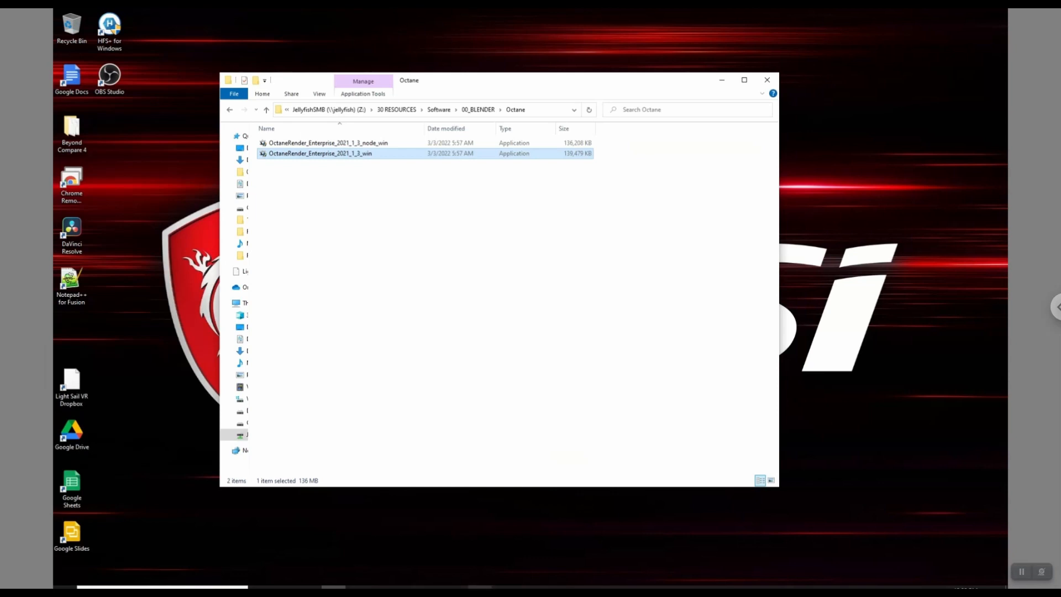
double_click(328, 142)
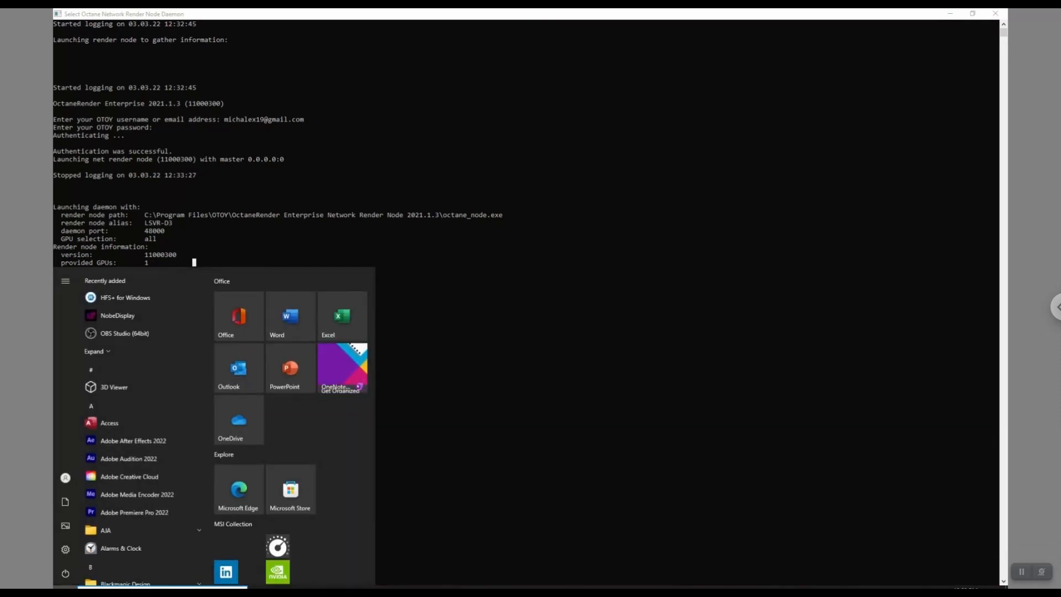
Launch Command Prompt via 'cmd' and begin typing ipconfig
type("cmd")
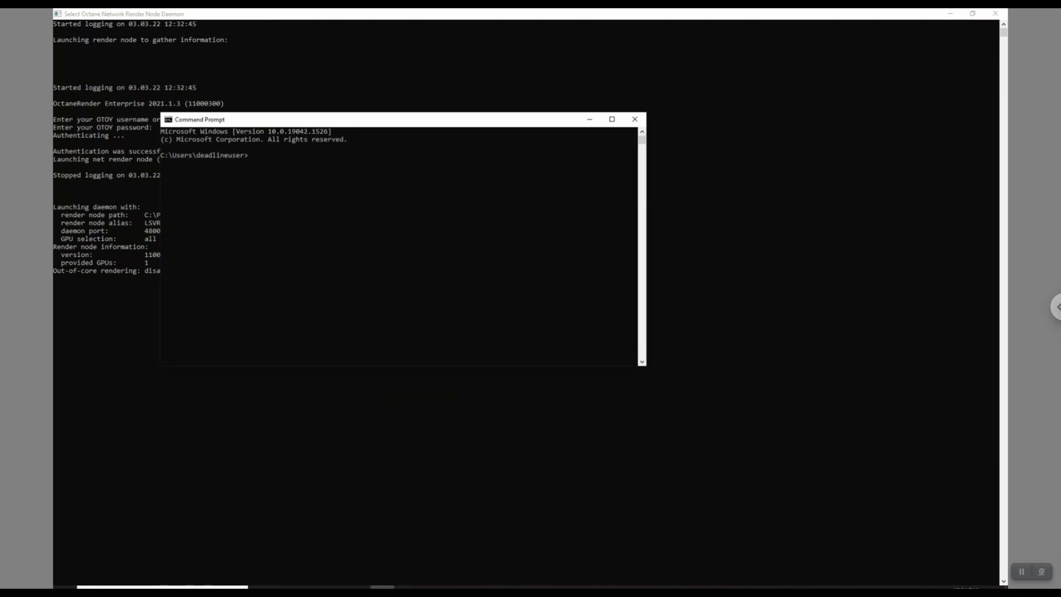
type("ipconfi")
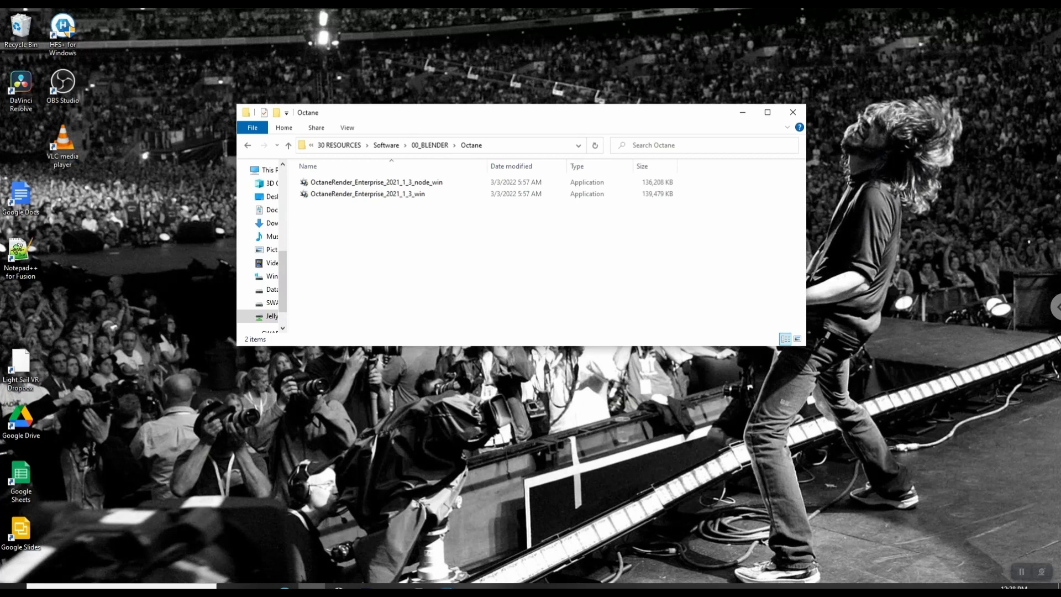
Install OctaneRender Enterprise 2021.1.3 to the default folder and download the NVIDIA cuDNN library
double_click(368, 194)
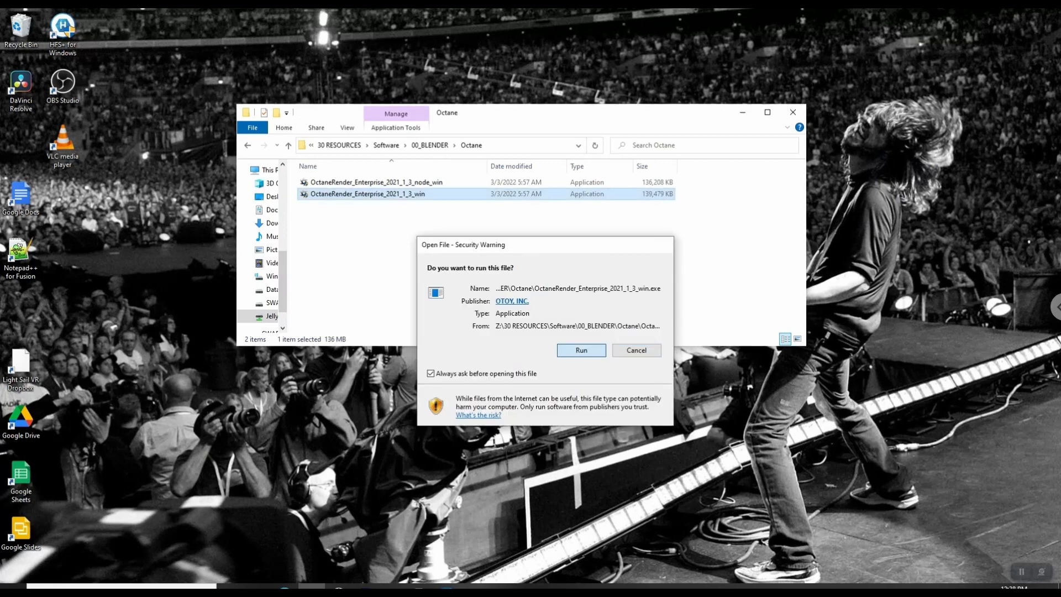
left_click(580, 349)
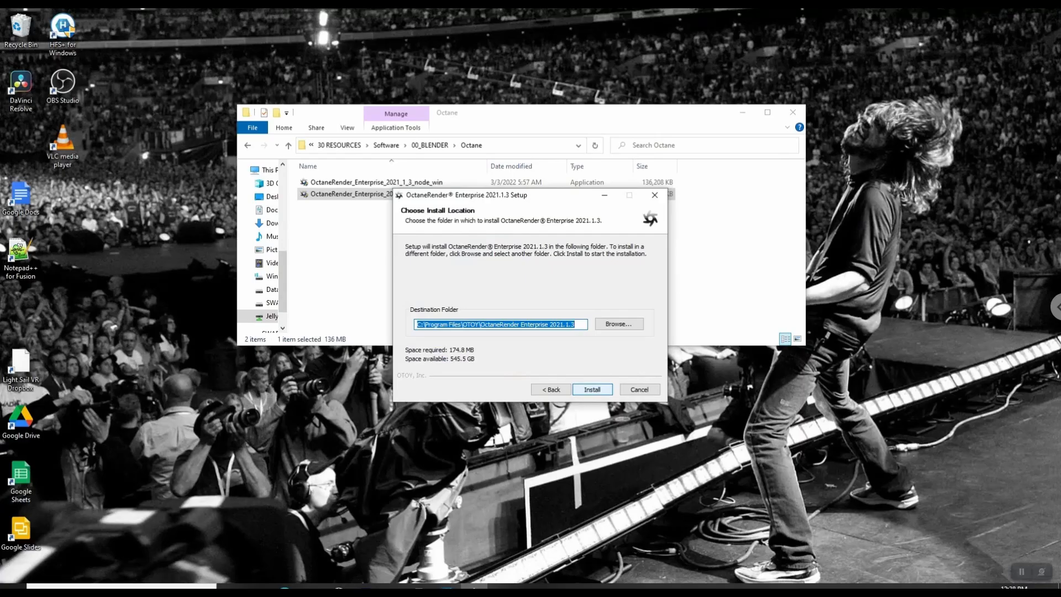
left_click(637, 389)
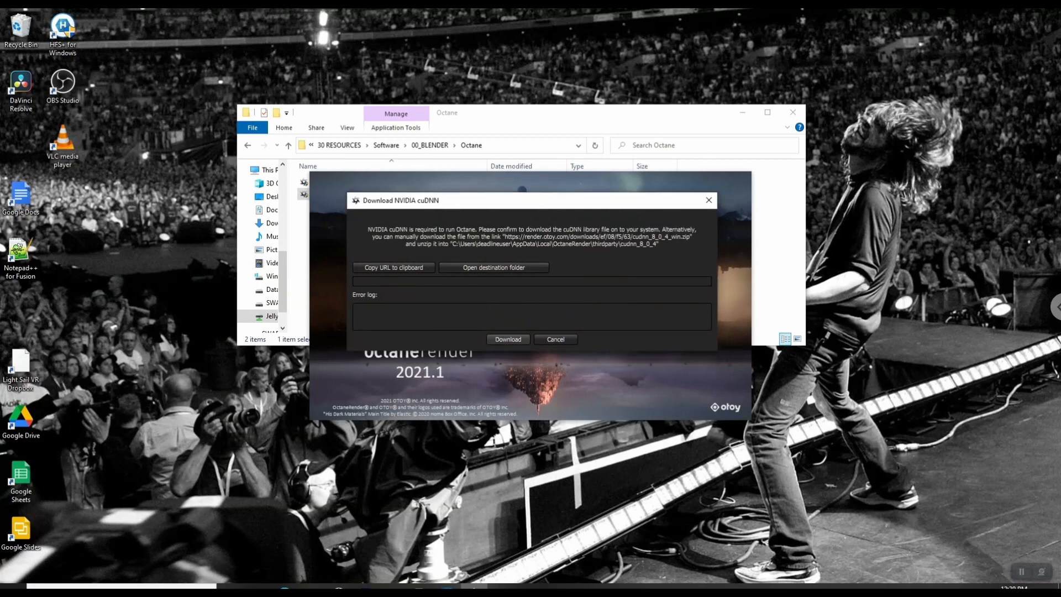
left_click(554, 339)
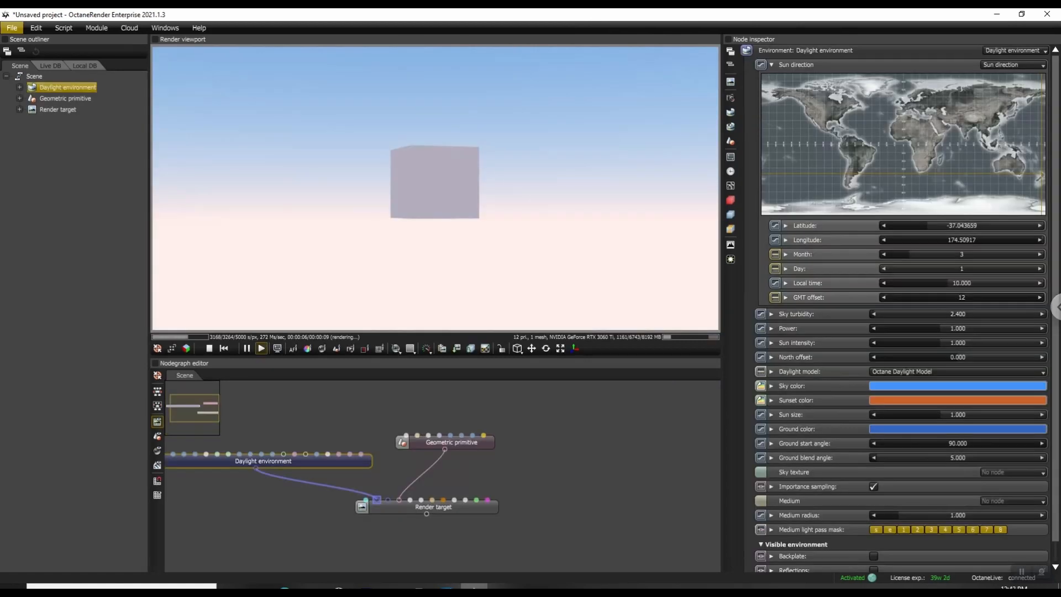
In Preferences > Network rendering, toggle network rendering and start adding a daemon address
left_click(11, 28)
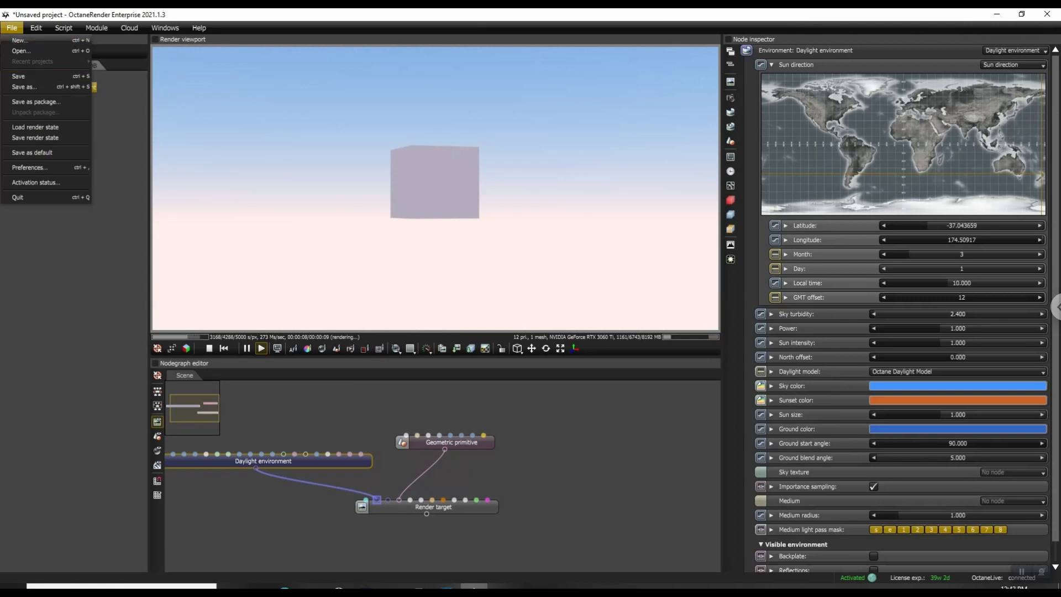
left_click(29, 166)
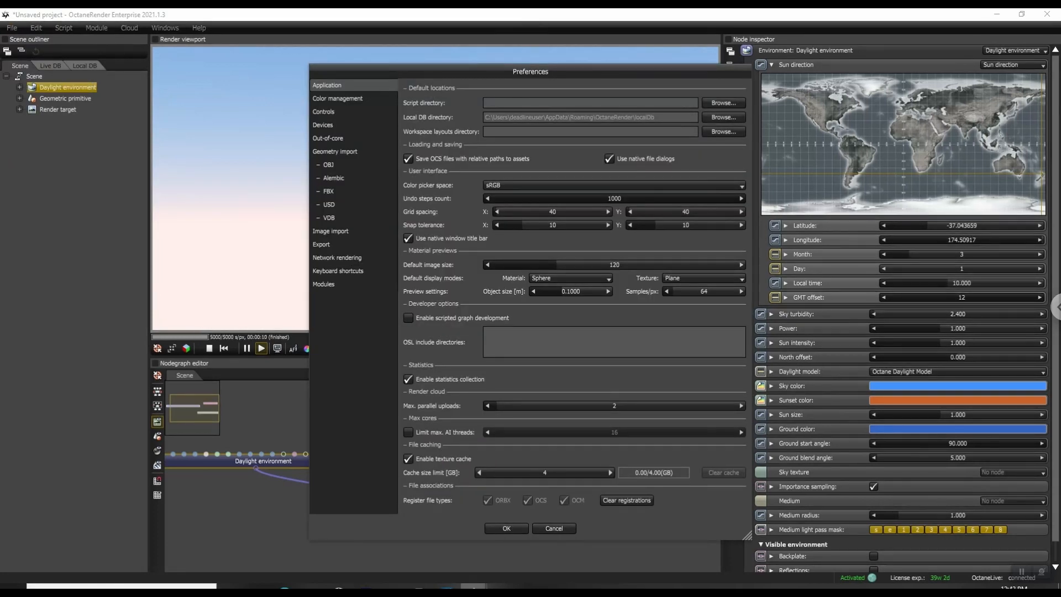
left_click(337, 257)
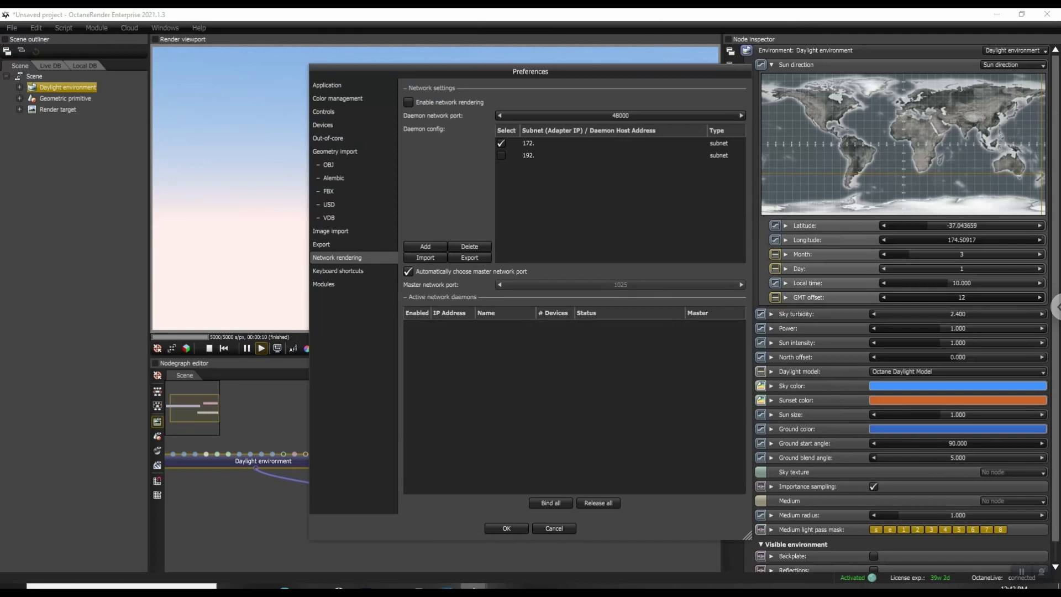
left_click(408, 102)
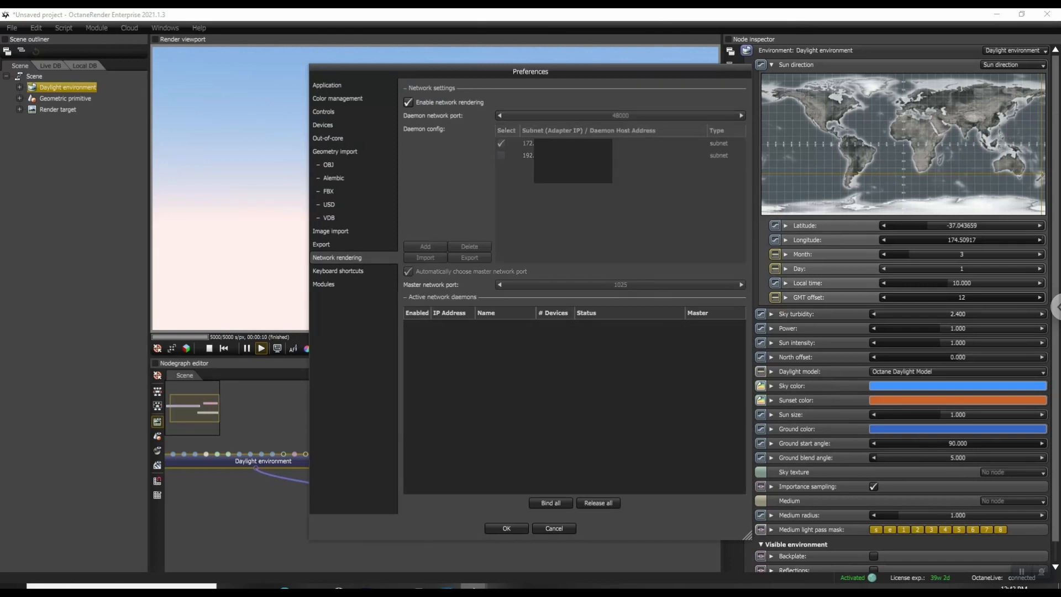
left_click(407, 103)
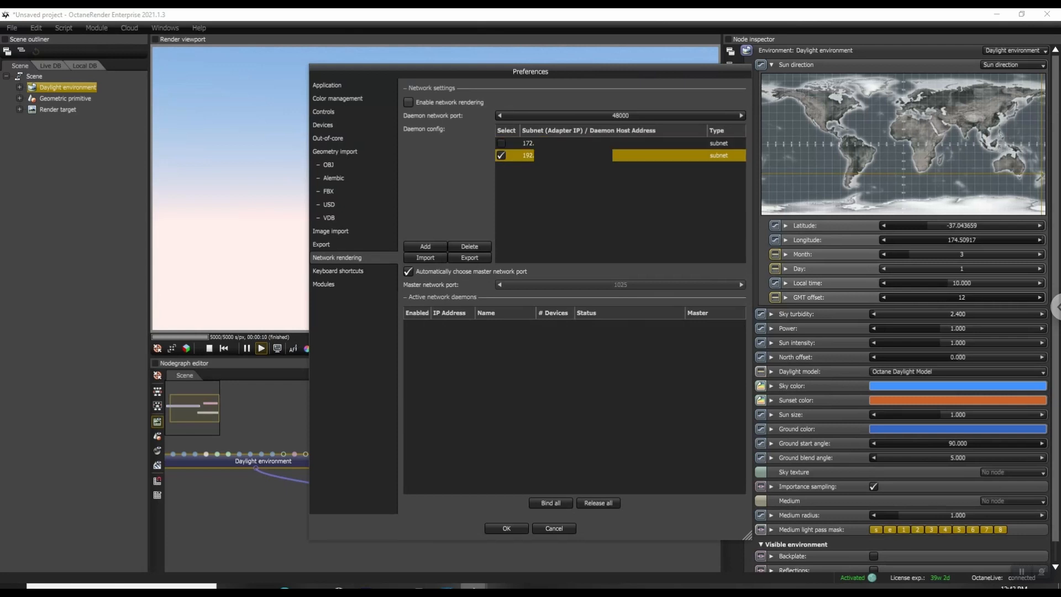
left_click(408, 102)
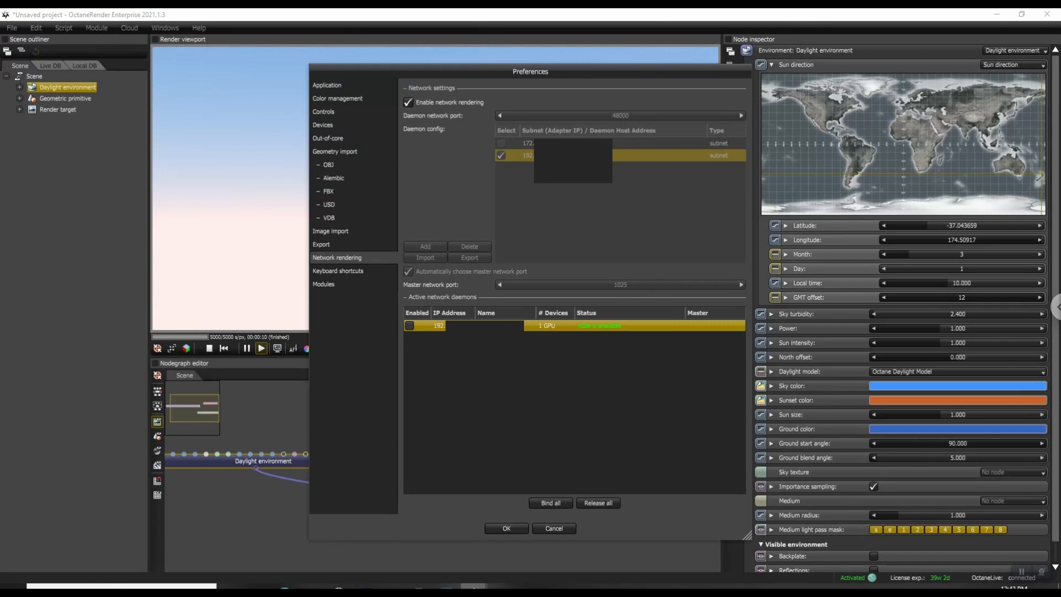
left_click(408, 102)
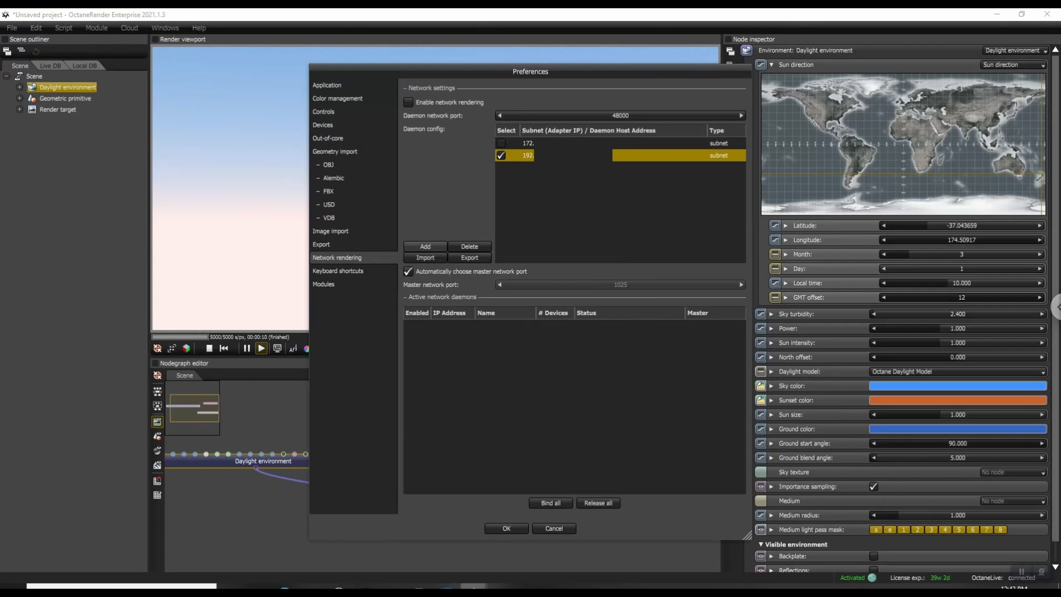
left_click(425, 247)
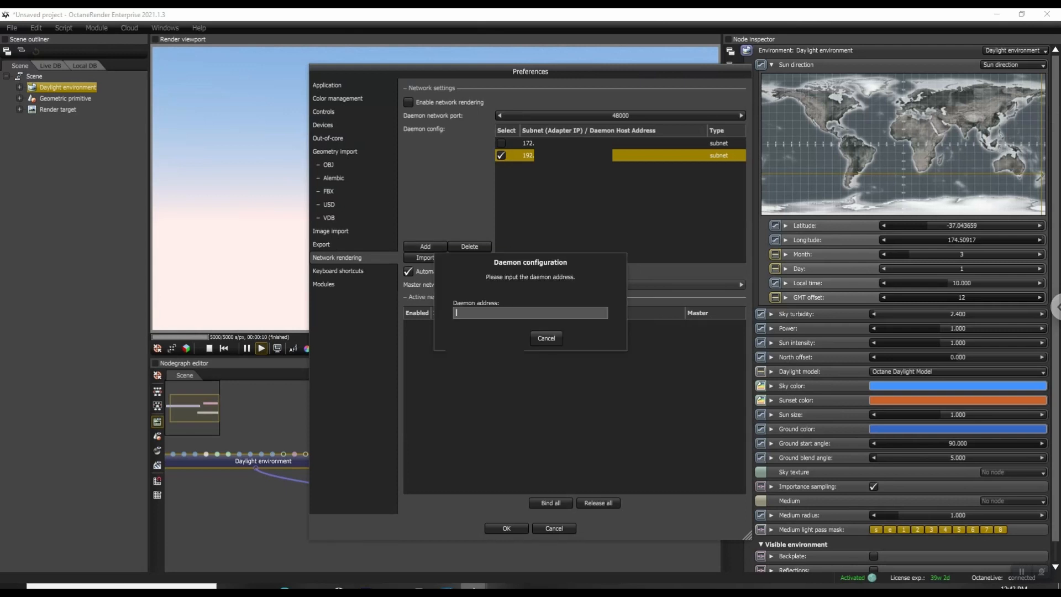
Enter the 192 daemon IP, then toggle network rendering off and on to check nodes
type("192")
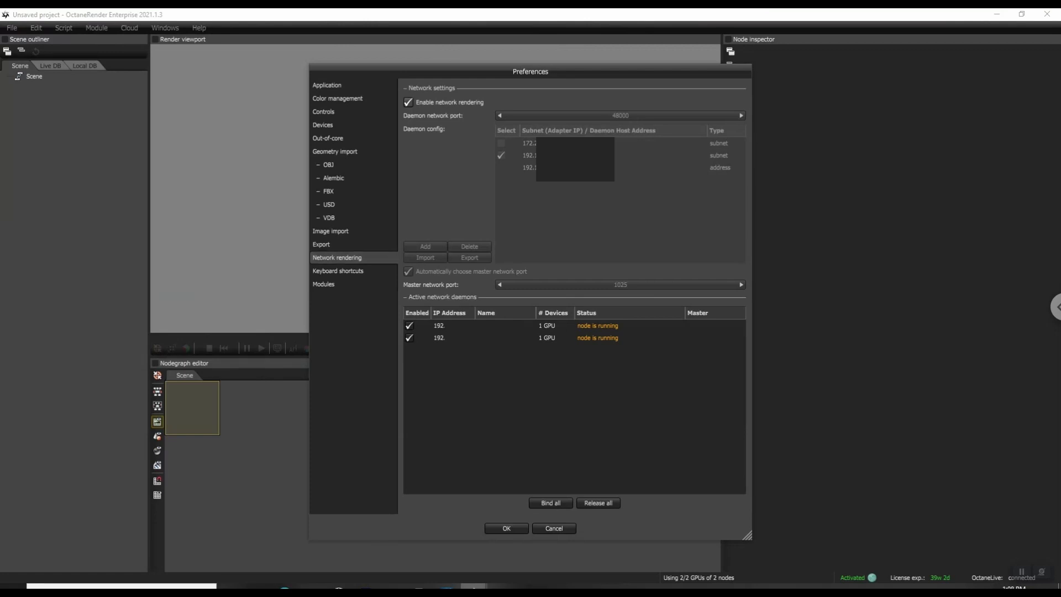
left_click(408, 102)
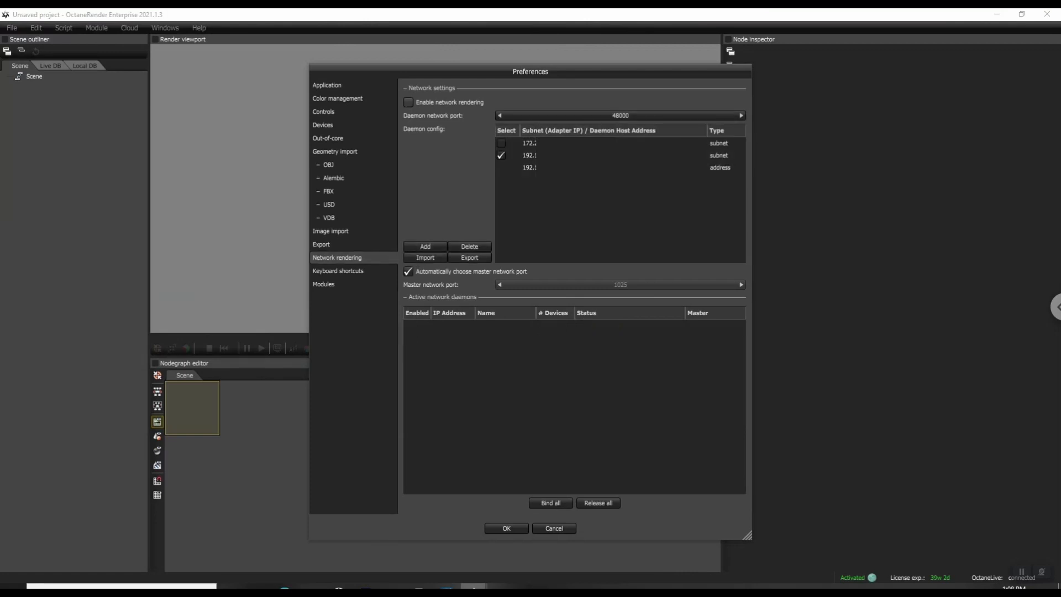
left_click(408, 102)
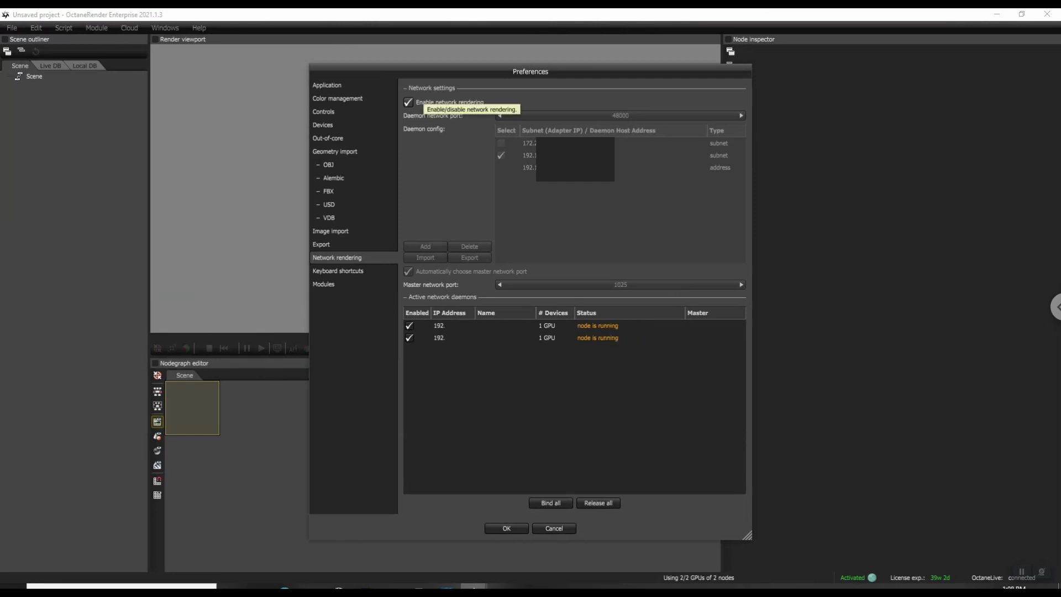
left_click(408, 102)
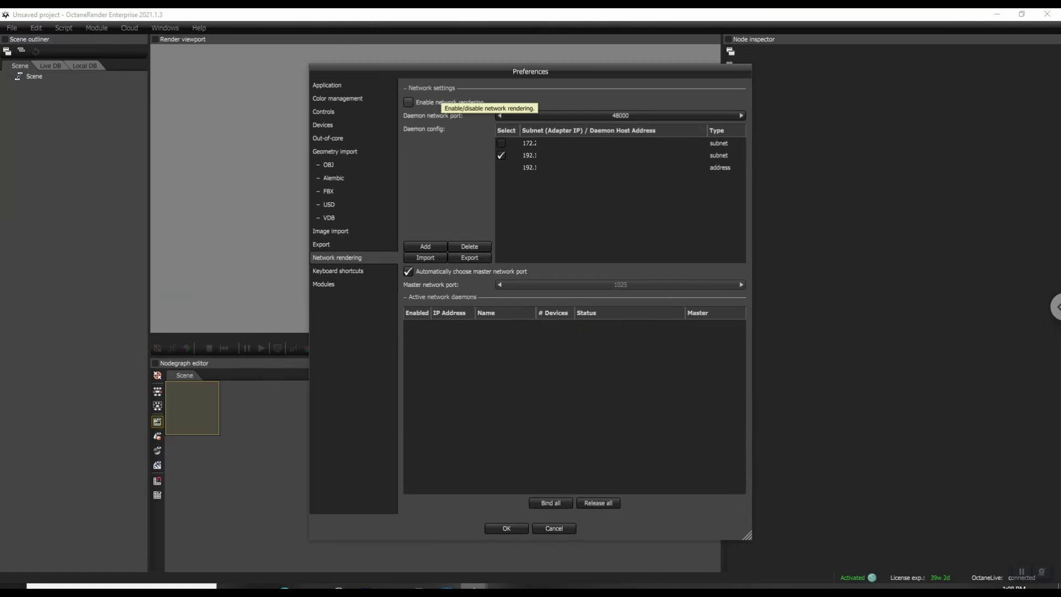
left_click(408, 102)
type("octan")
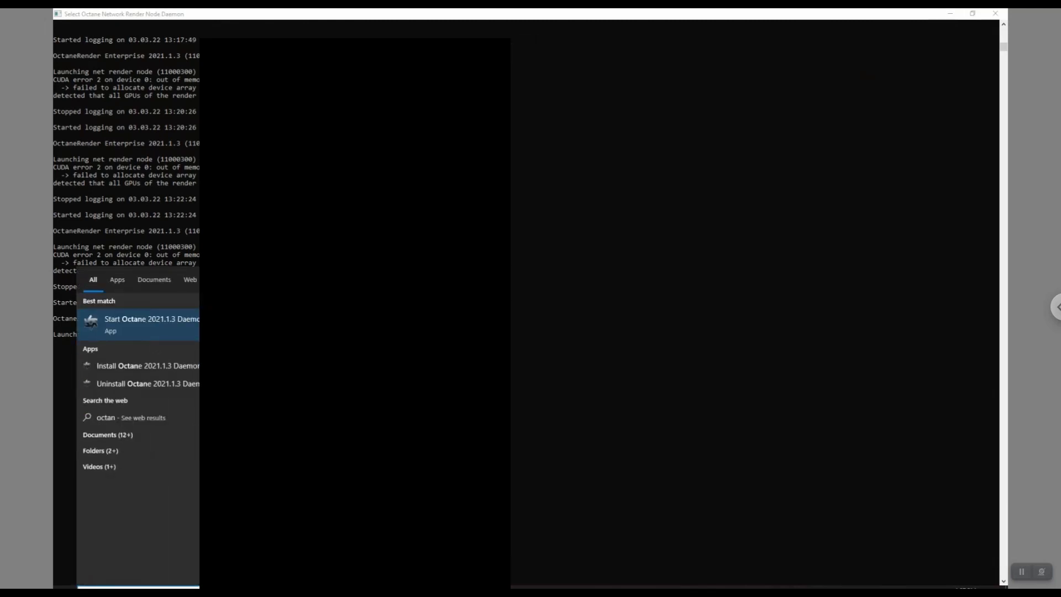
Reinstall the daemon on port 48000 with all GPUs and out-of-core textures at 24 GB
left_click(147, 383)
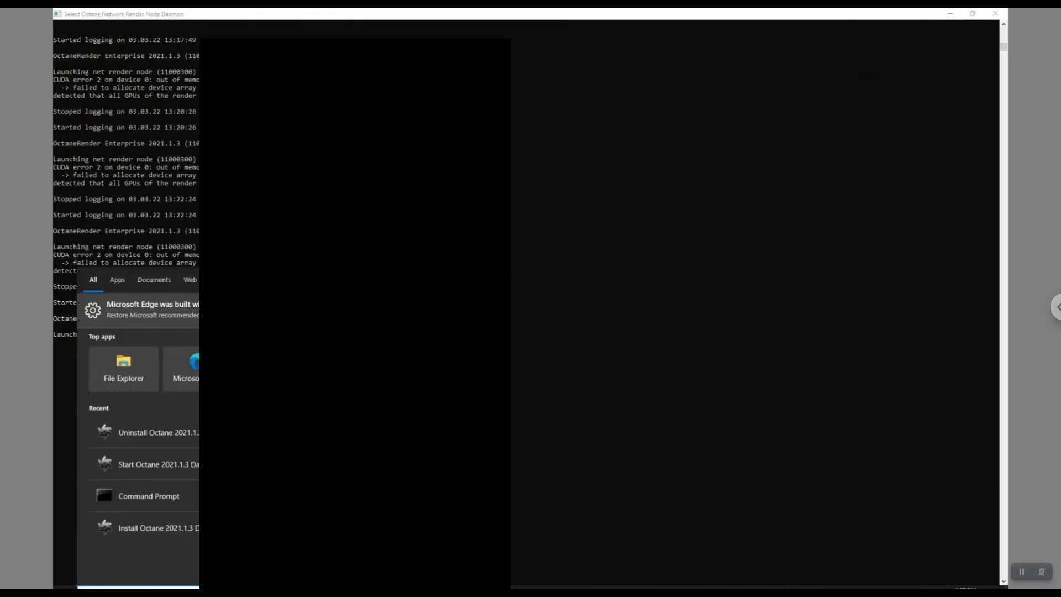
type("Octane")
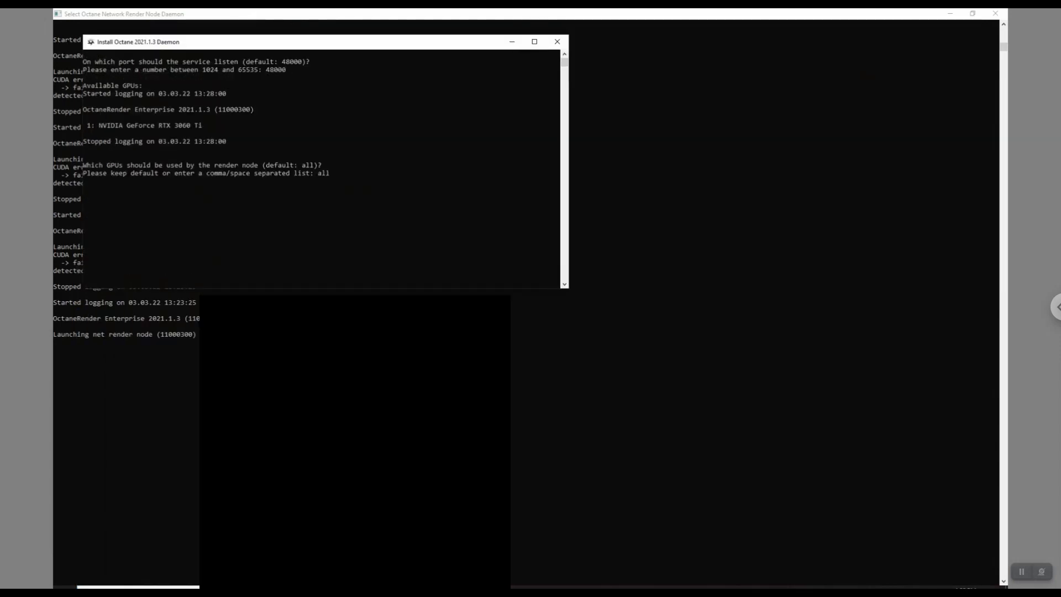
type("y")
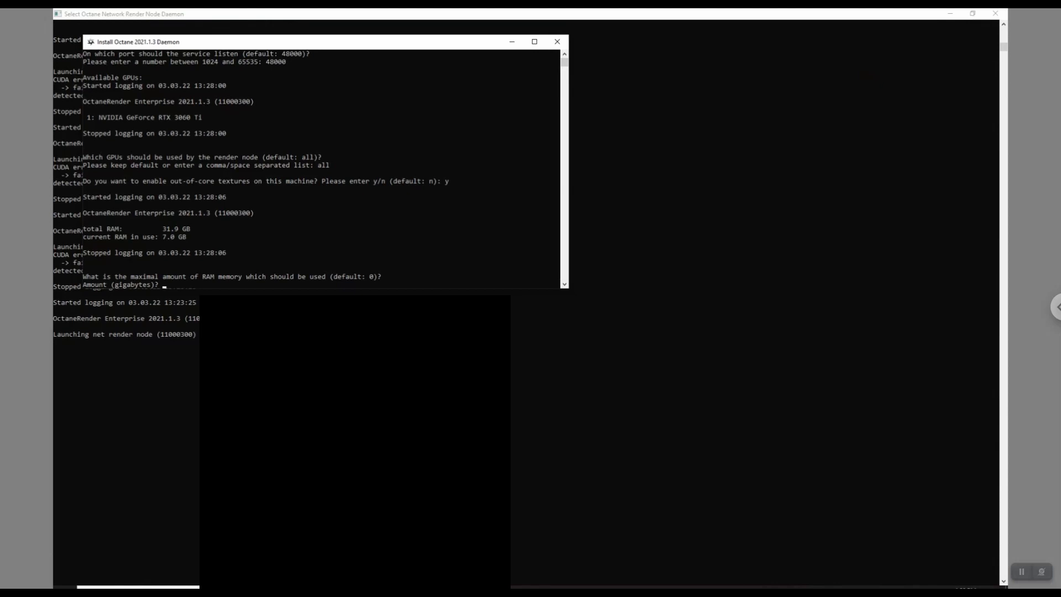
type("24")
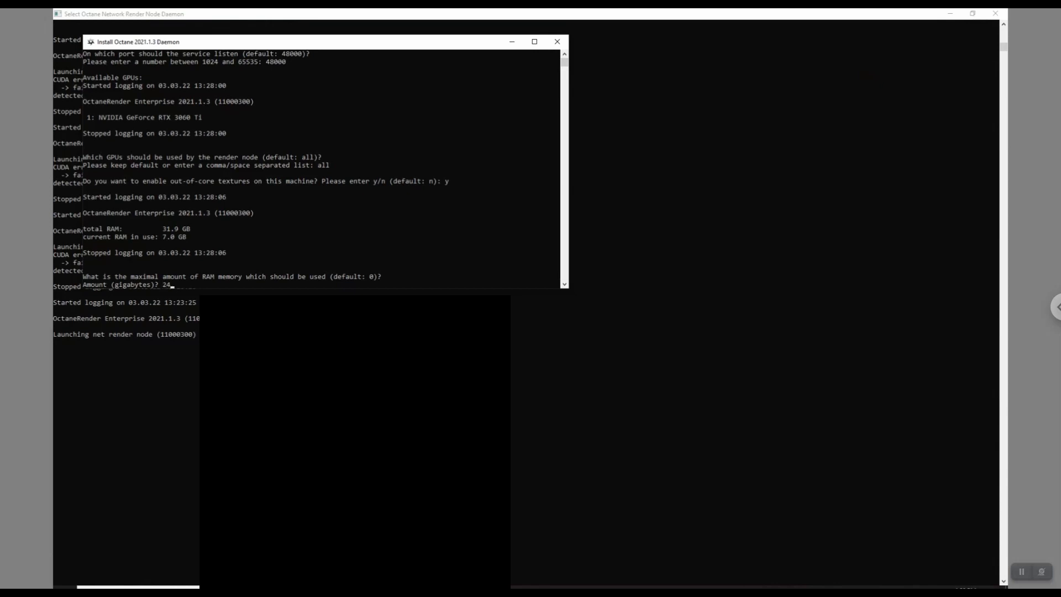
key("enter")
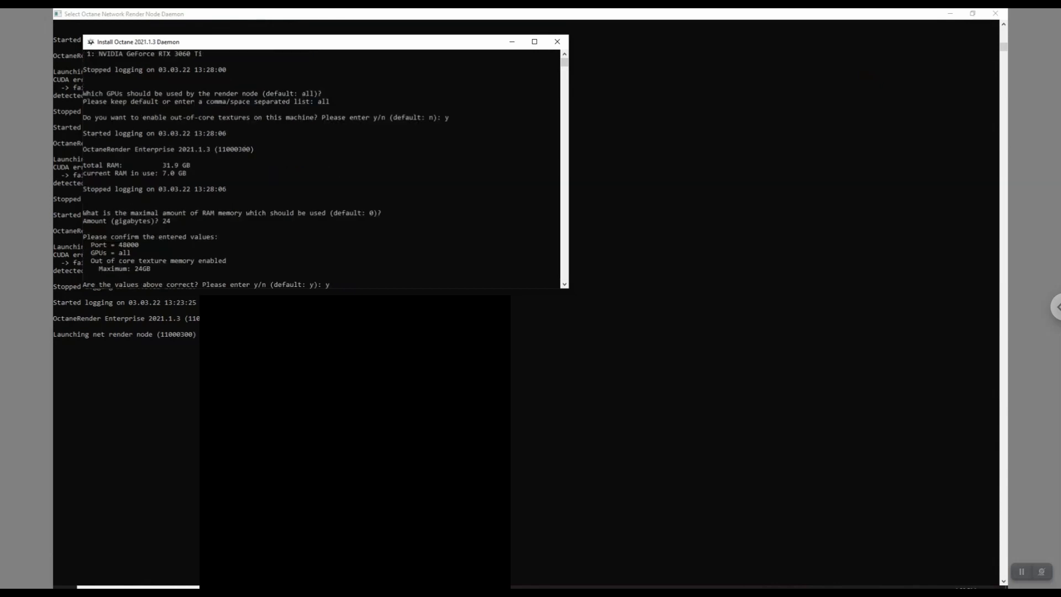
left_click(557, 41)
type("octane")
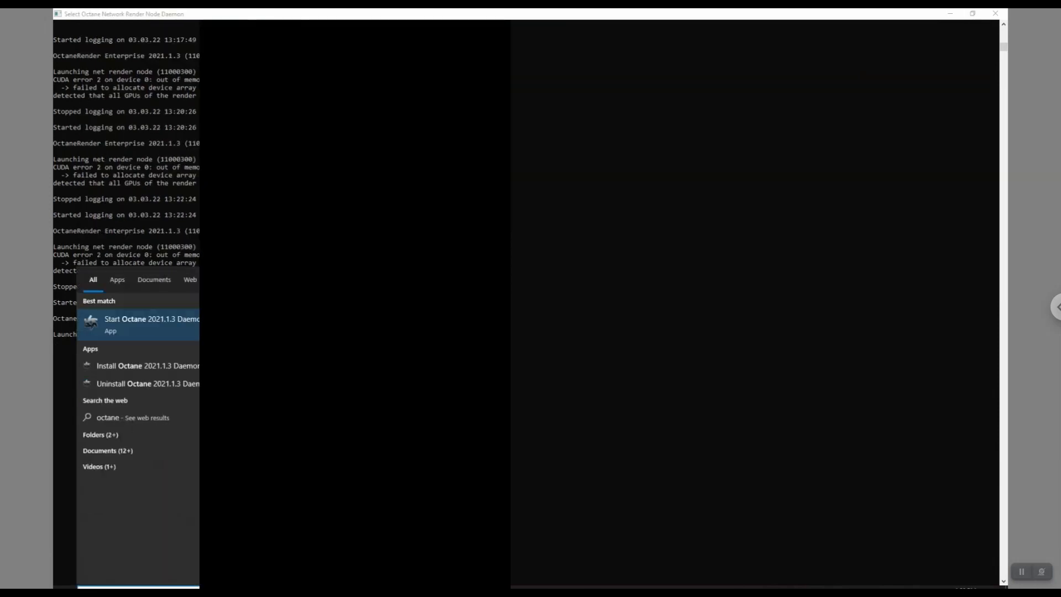
Start the Octane daemon on the last node and relaunch OctaneRender Enterprise
left_click(152, 319)
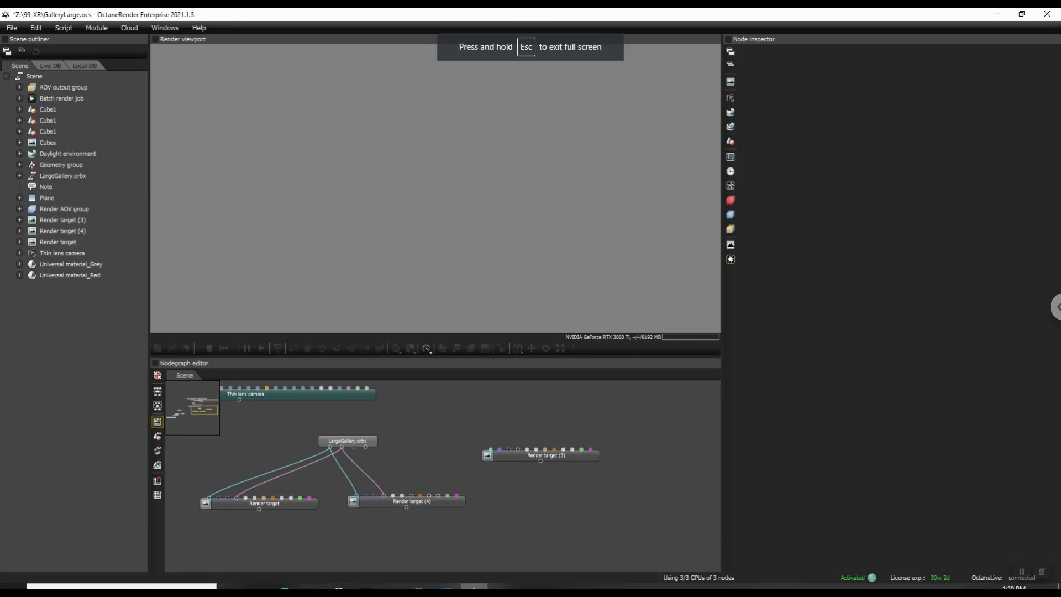
left_click(263, 503)
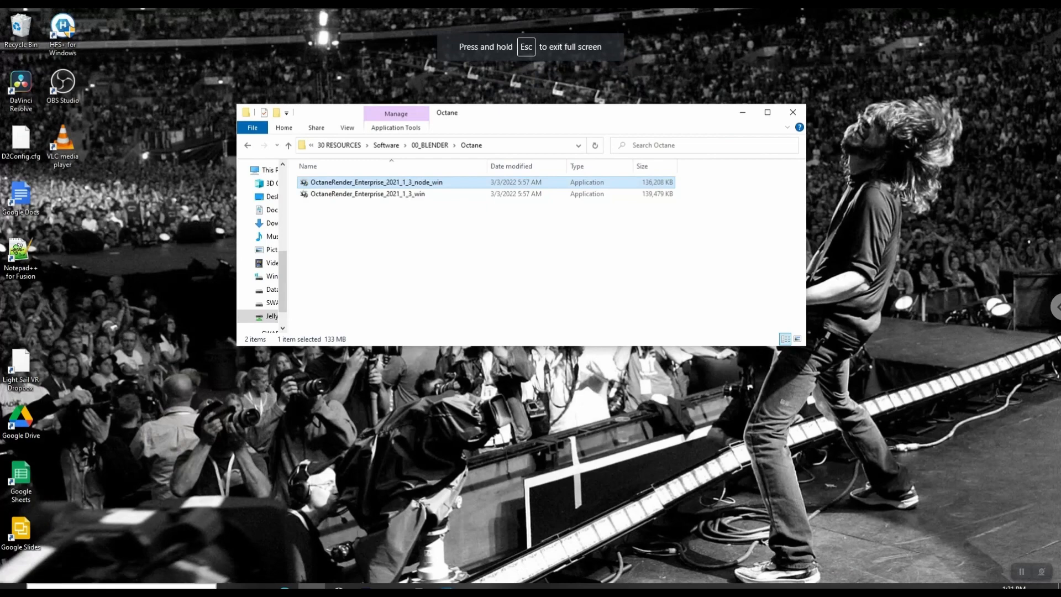
double_click(377, 182)
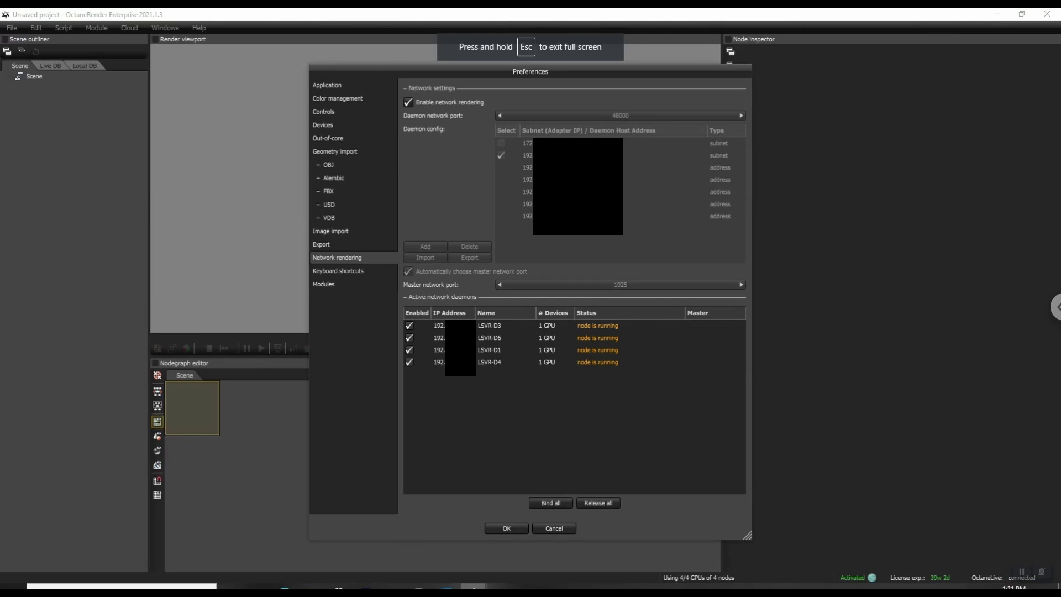
Accept network settings, reopen GalleryLarge.ocs from recent projects, and select Render target
left_click(506, 528)
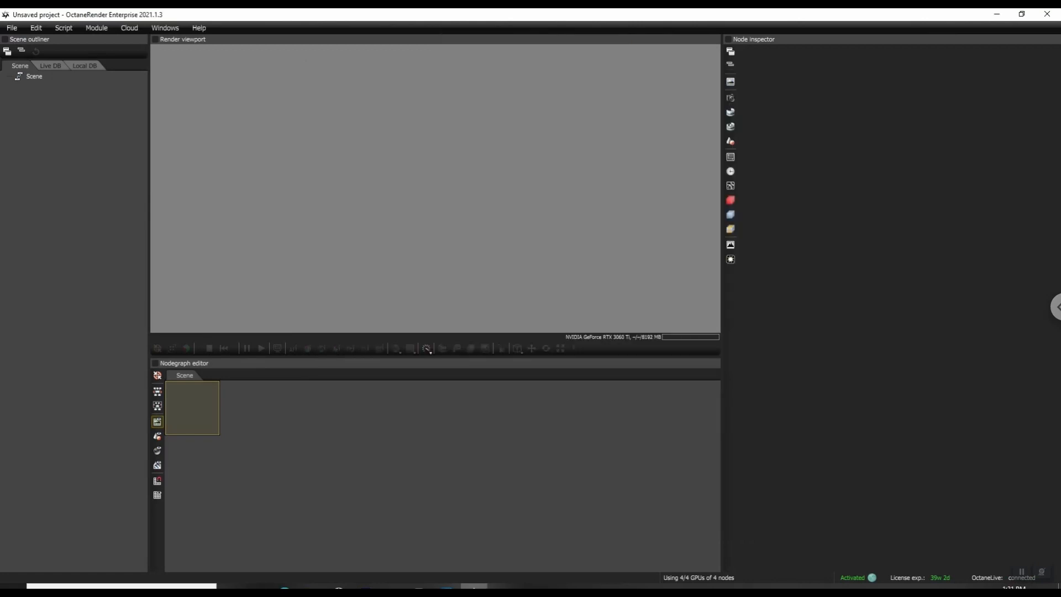
left_click(11, 27)
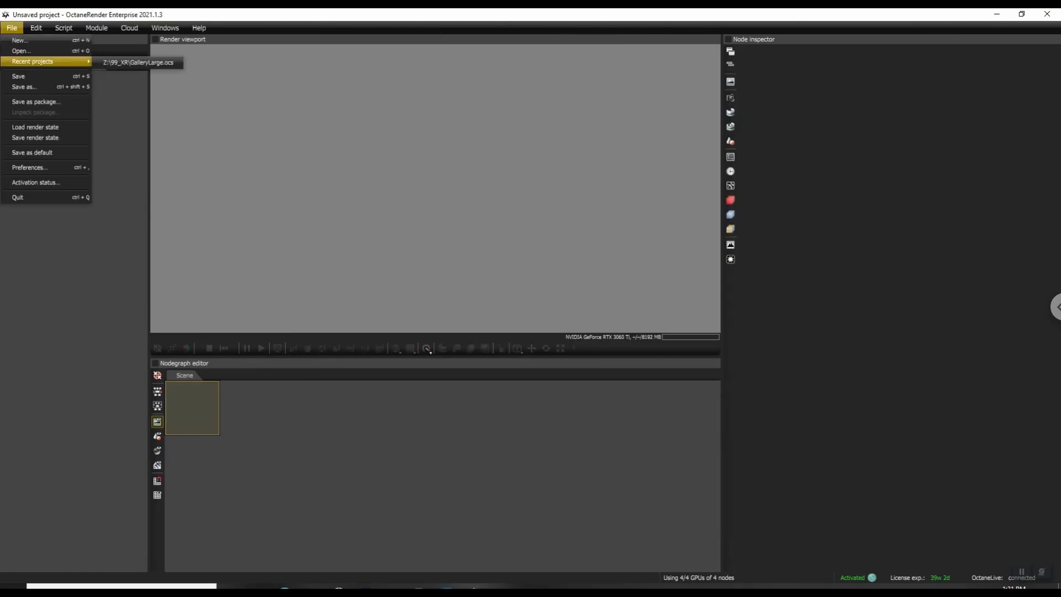
left_click(137, 62)
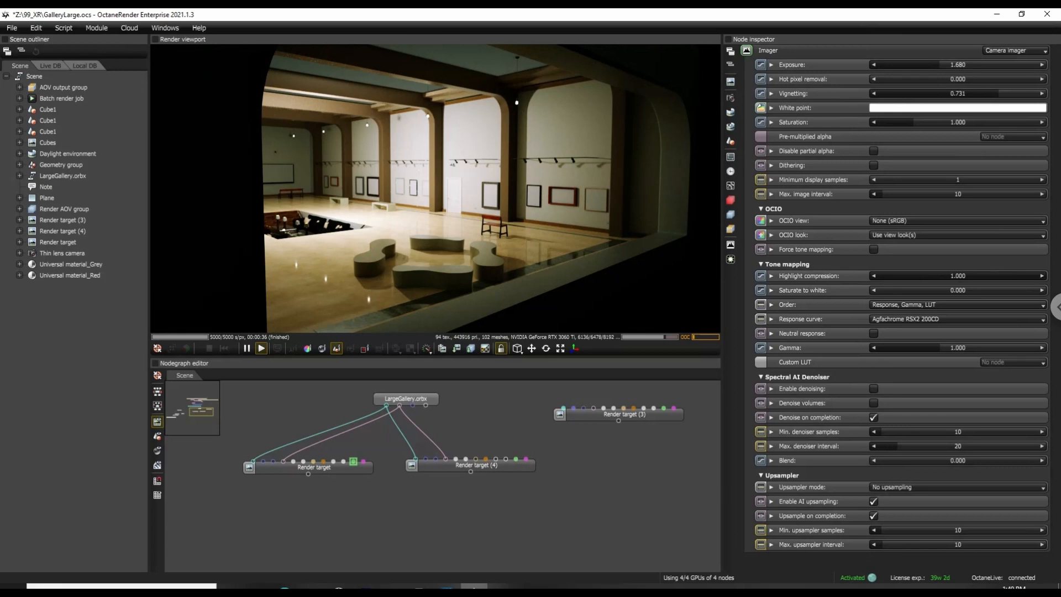
left_click(58, 242)
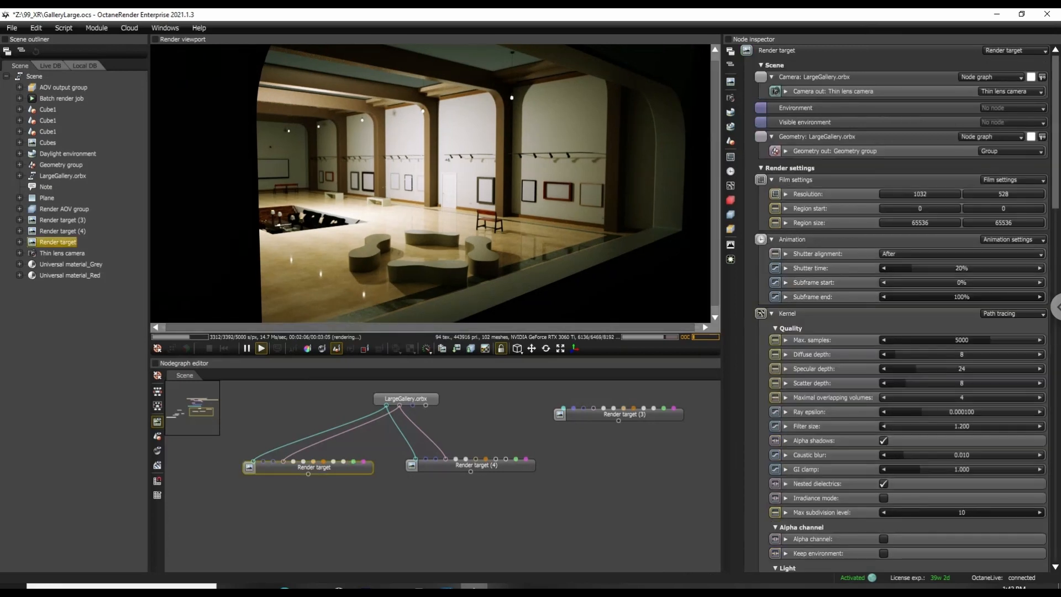